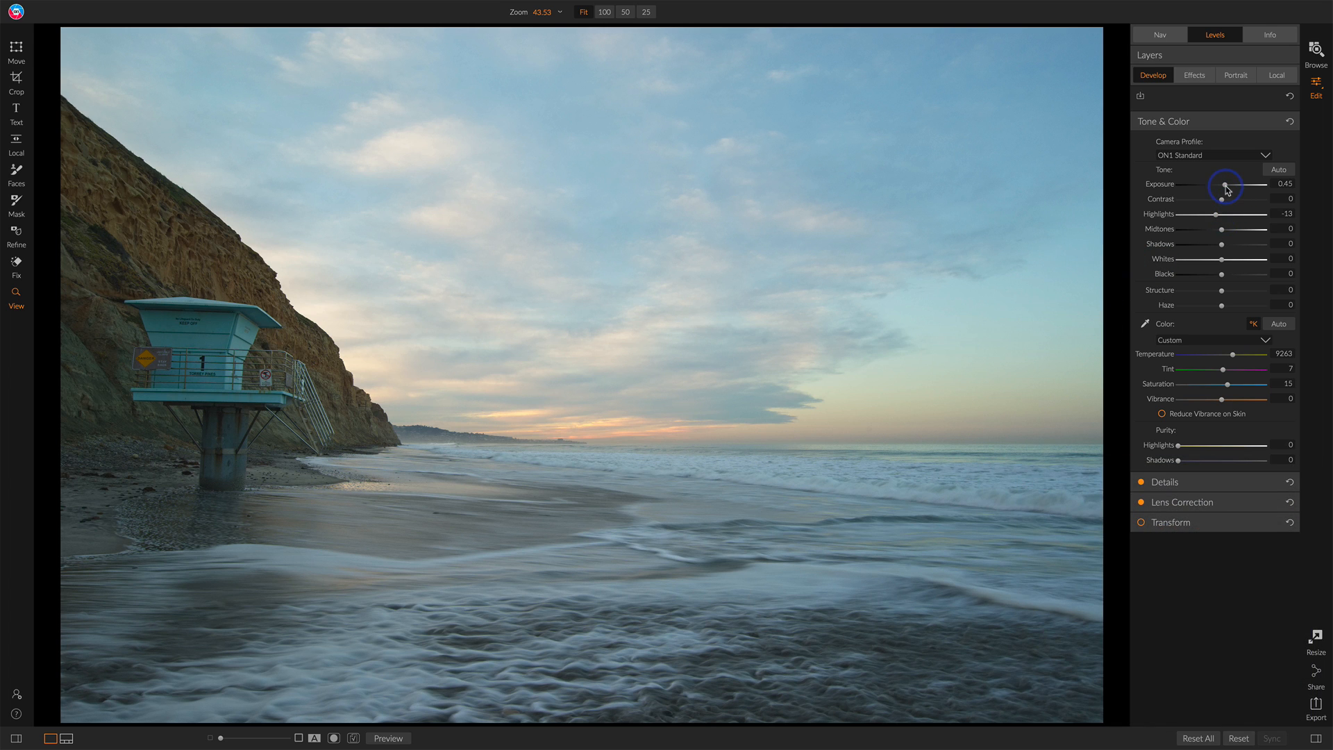
{"action": "mouse_move", "coordinate": [1262, 202]}
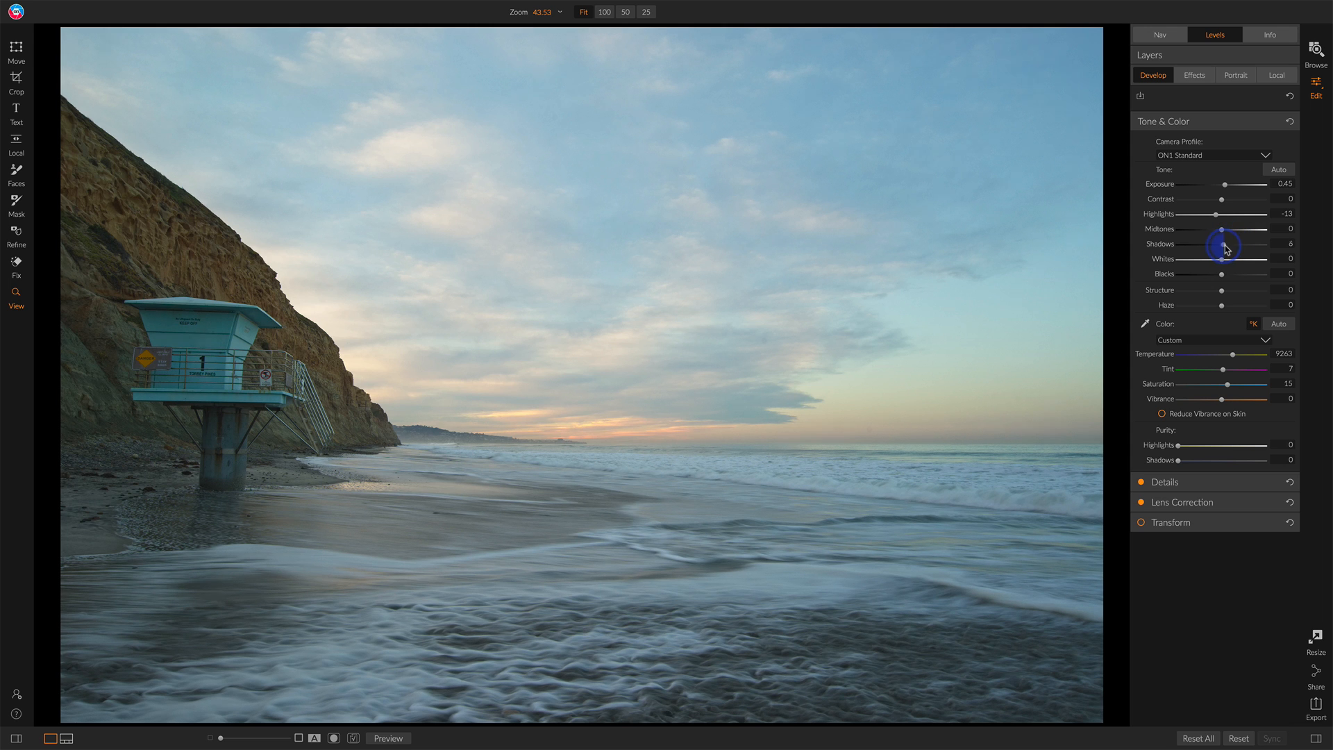
Nudge the Shadows and Midtones sliders back and forth, settling on Midtones 6 and Shadows 4
{"action": "left_click_drag", "start_coordinate": [1222, 244], "coordinate": [1227, 243]}
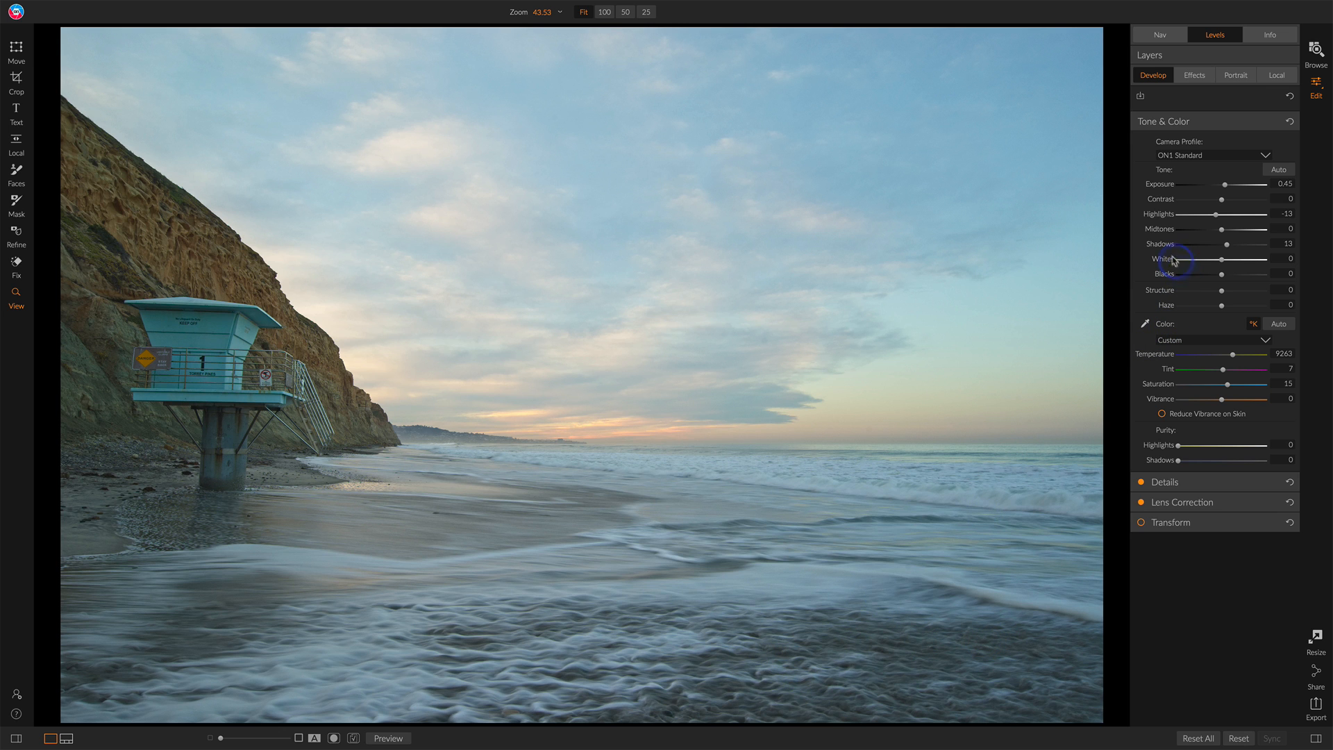
{"action": "left_click_drag", "start_coordinate": [1243, 243], "coordinate": [1226, 244]}
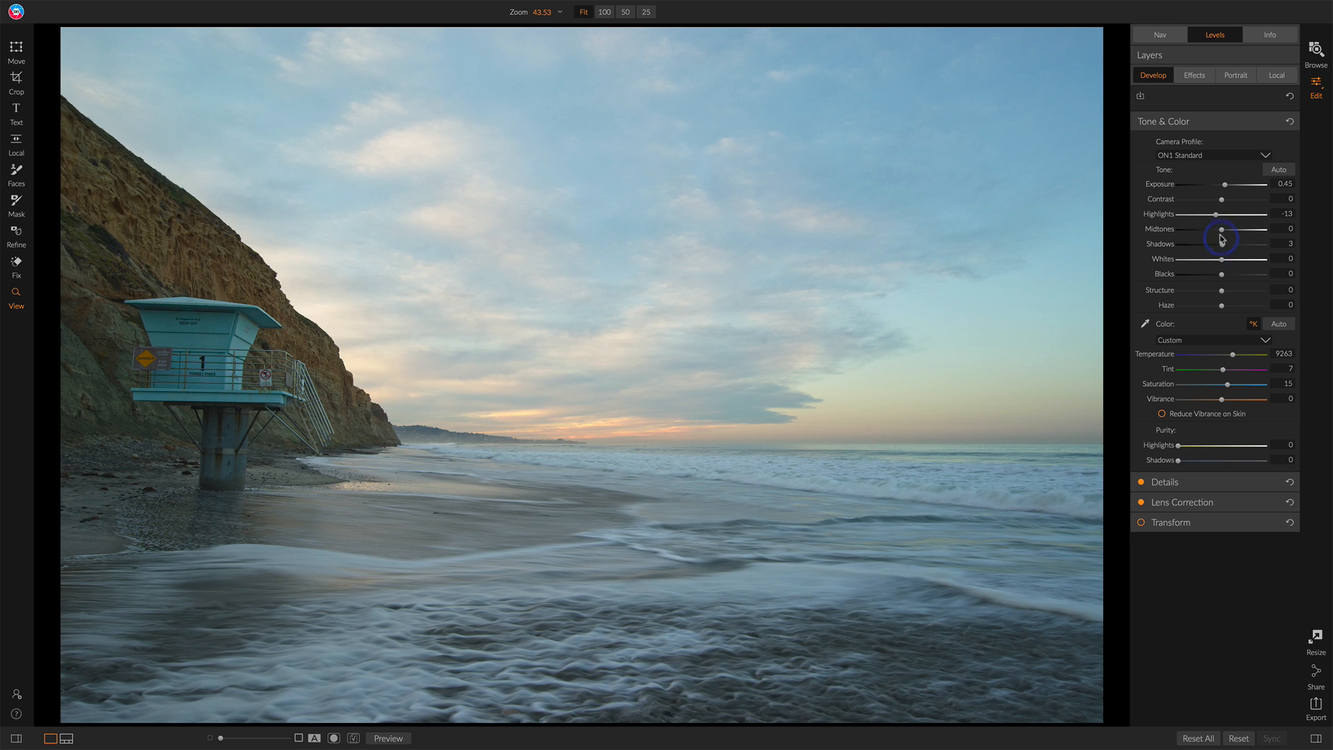
{"action": "left_click_drag", "start_coordinate": [1222, 229], "coordinate": [1237, 228]}
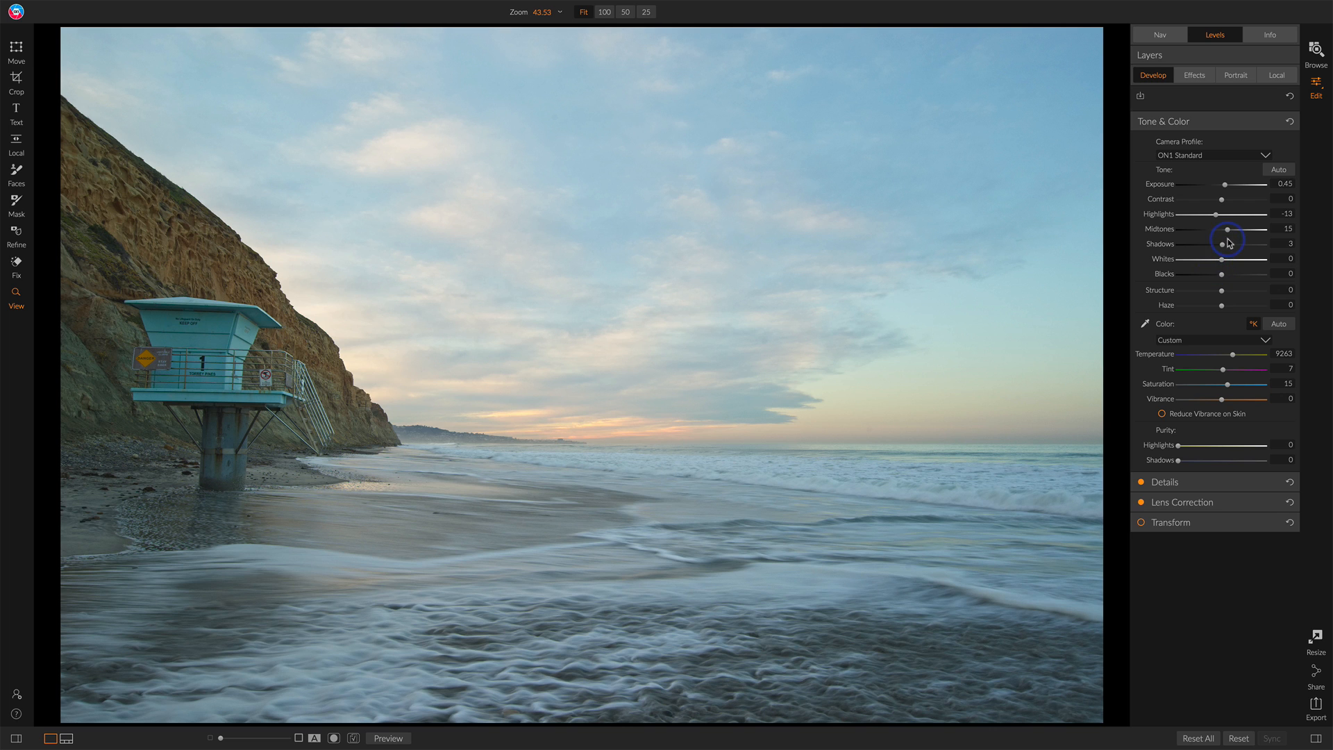
{"action": "left_click_drag", "start_coordinate": [1221, 227], "coordinate": [1231, 227]}
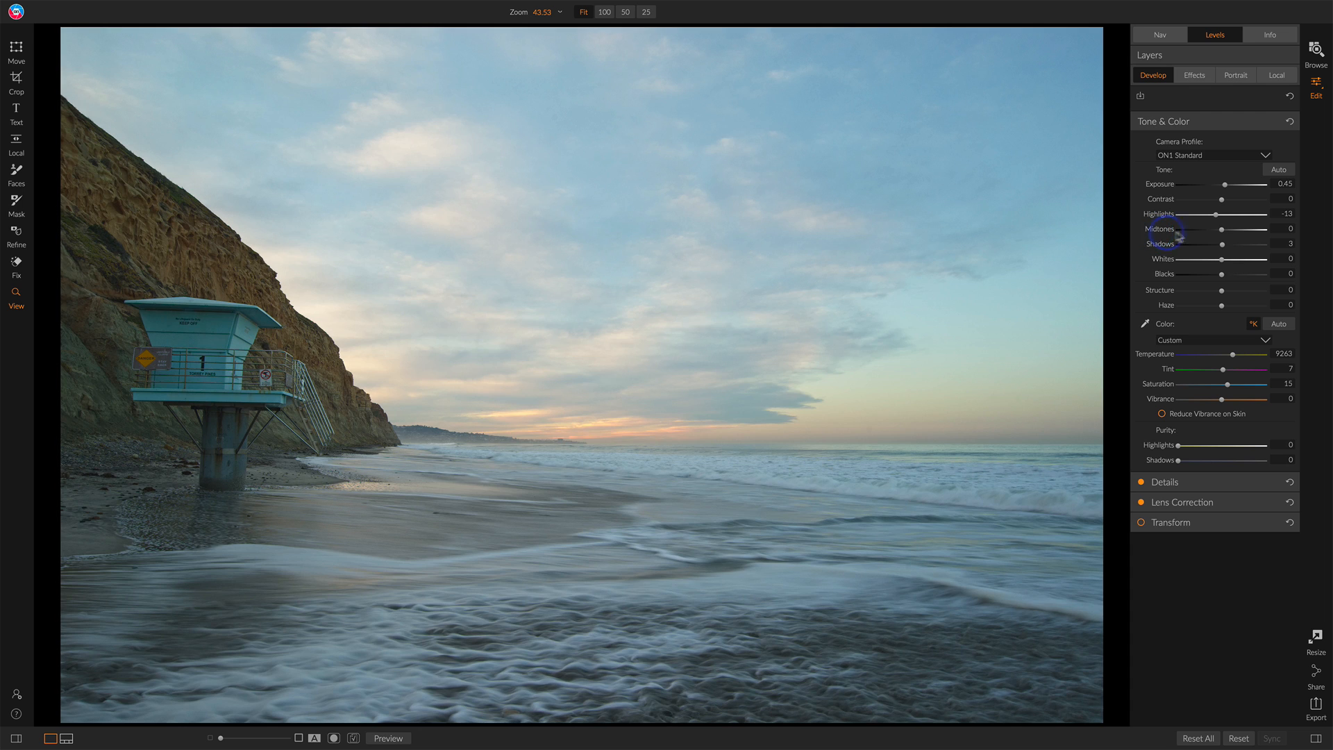
{"action": "left_click_drag", "start_coordinate": [1189, 244], "coordinate": [1228, 243]}
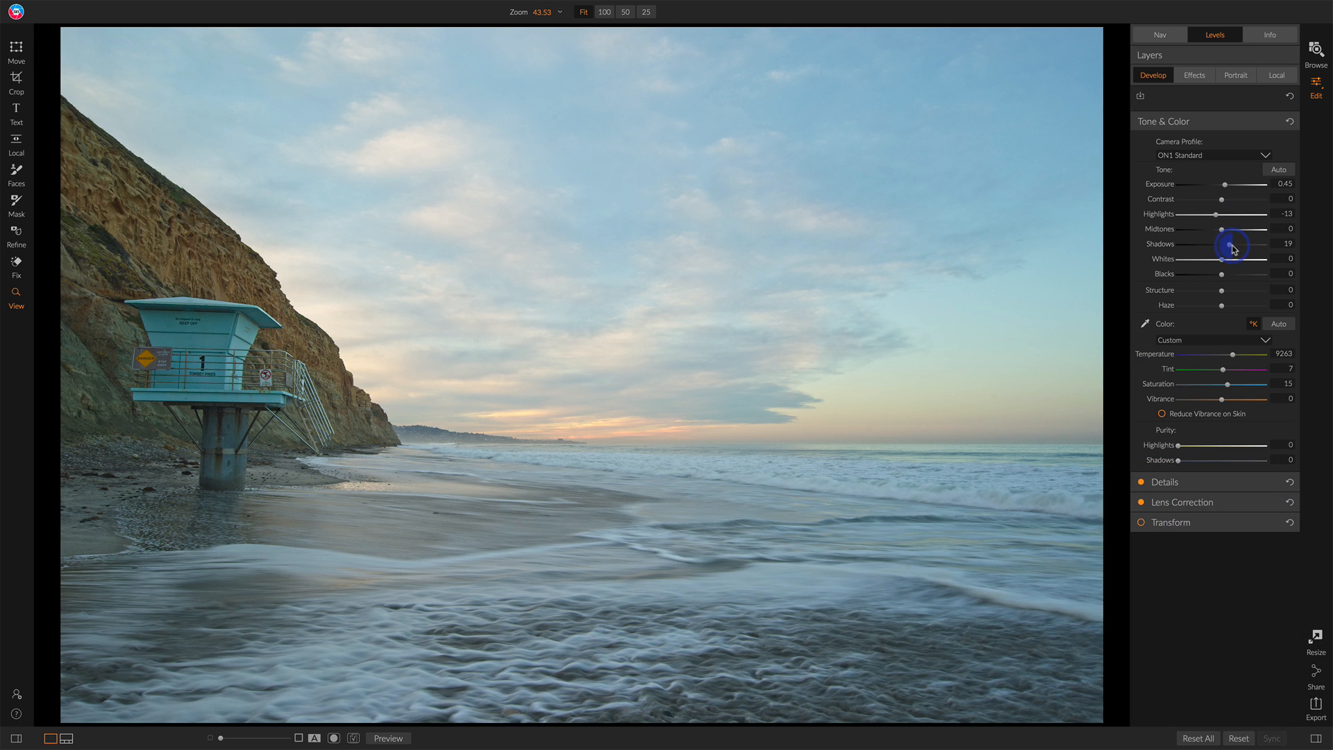
{"action": "left_click_drag", "start_coordinate": [1245, 244], "coordinate": [1222, 244]}
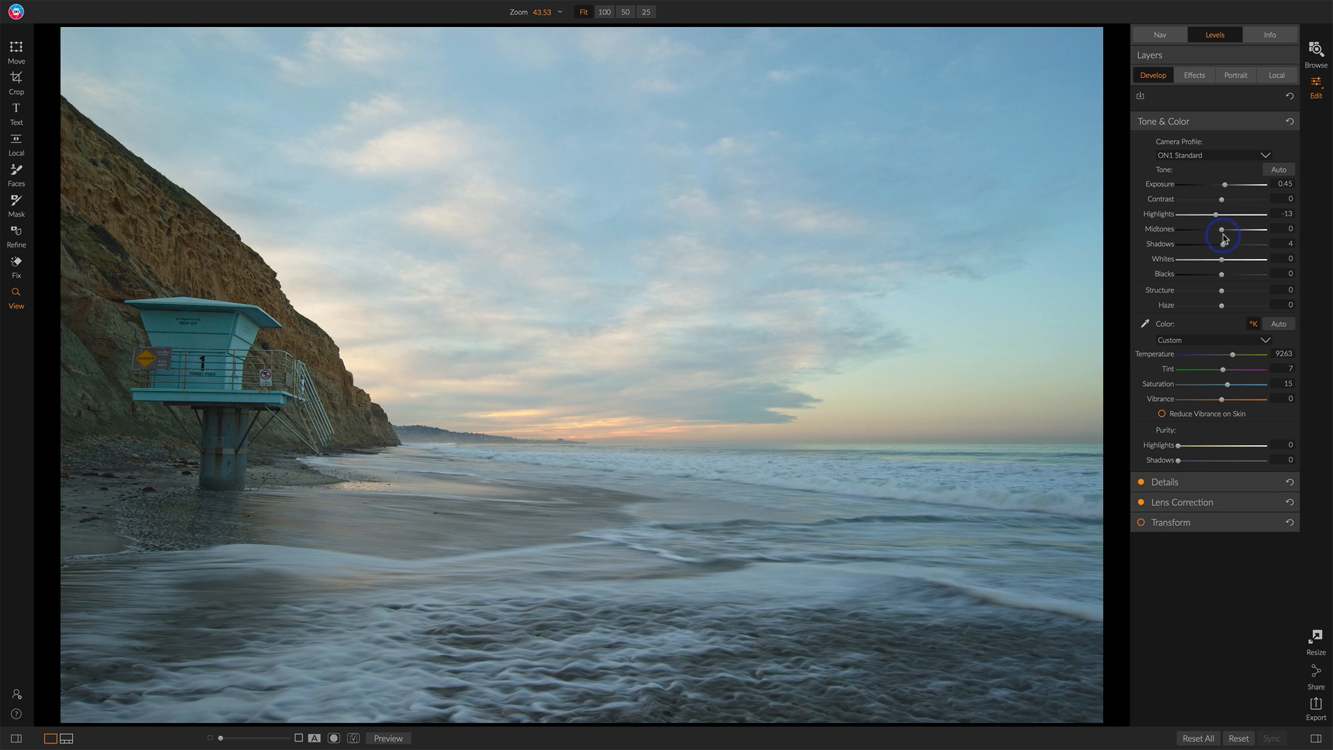
{"action": "left_click_drag", "start_coordinate": [1218, 228], "coordinate": [1230, 228]}
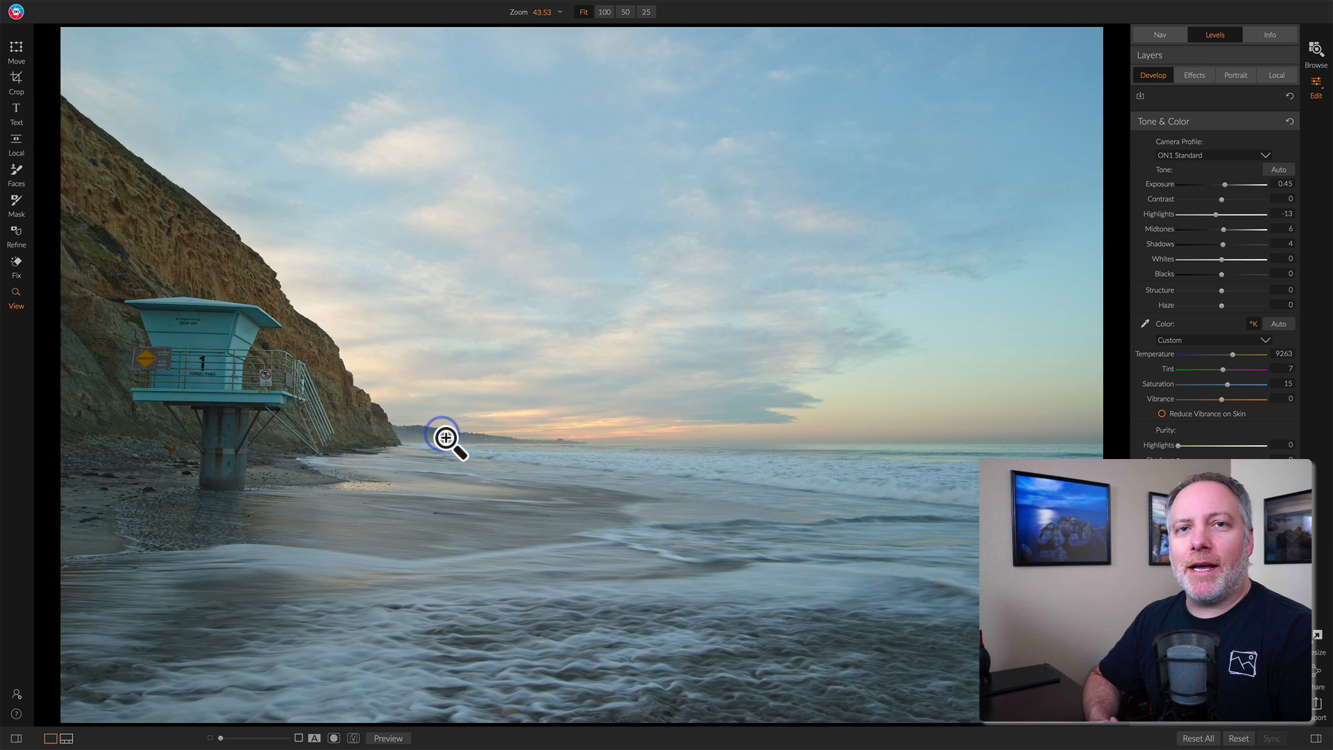
Toggle the Dynamic Contrast and Curves filters off and on to compare, leaving both visible
{"action": "left_click", "coordinate": [1194, 75]}
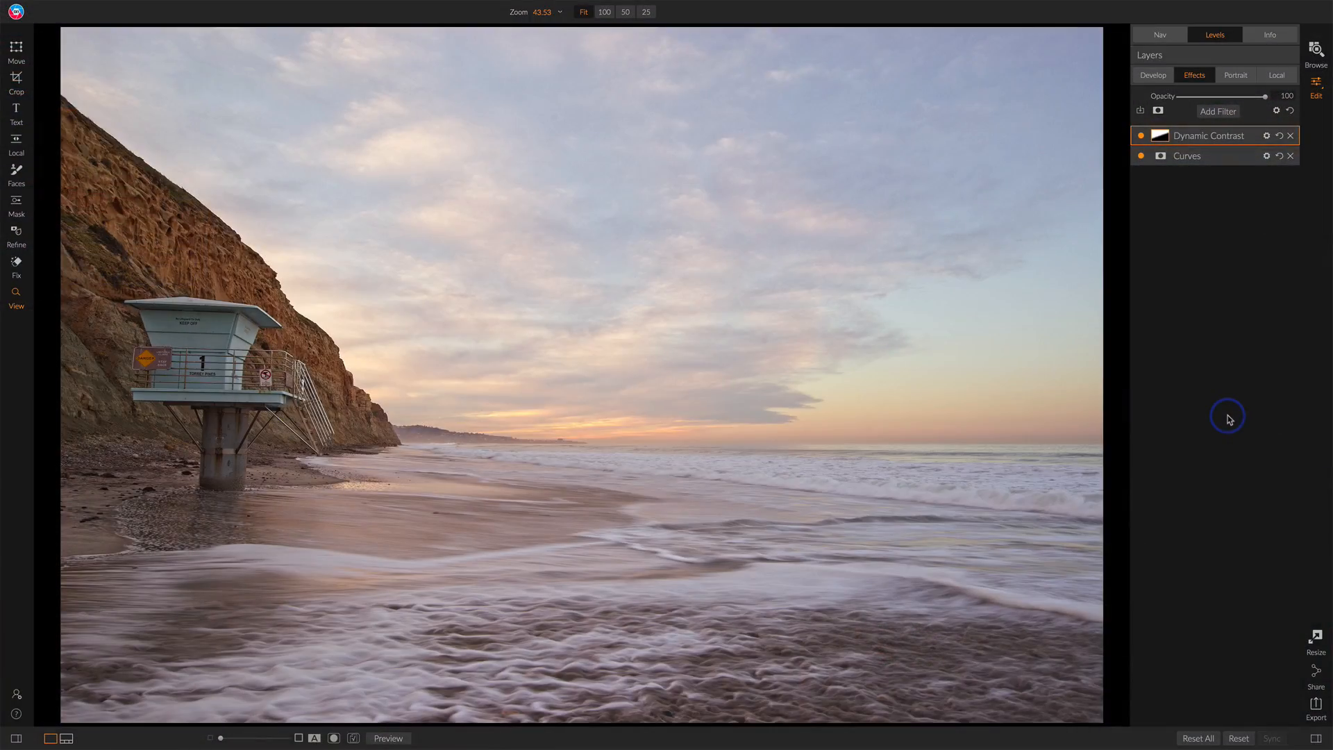
{"action": "left_click", "coordinate": [1186, 156]}
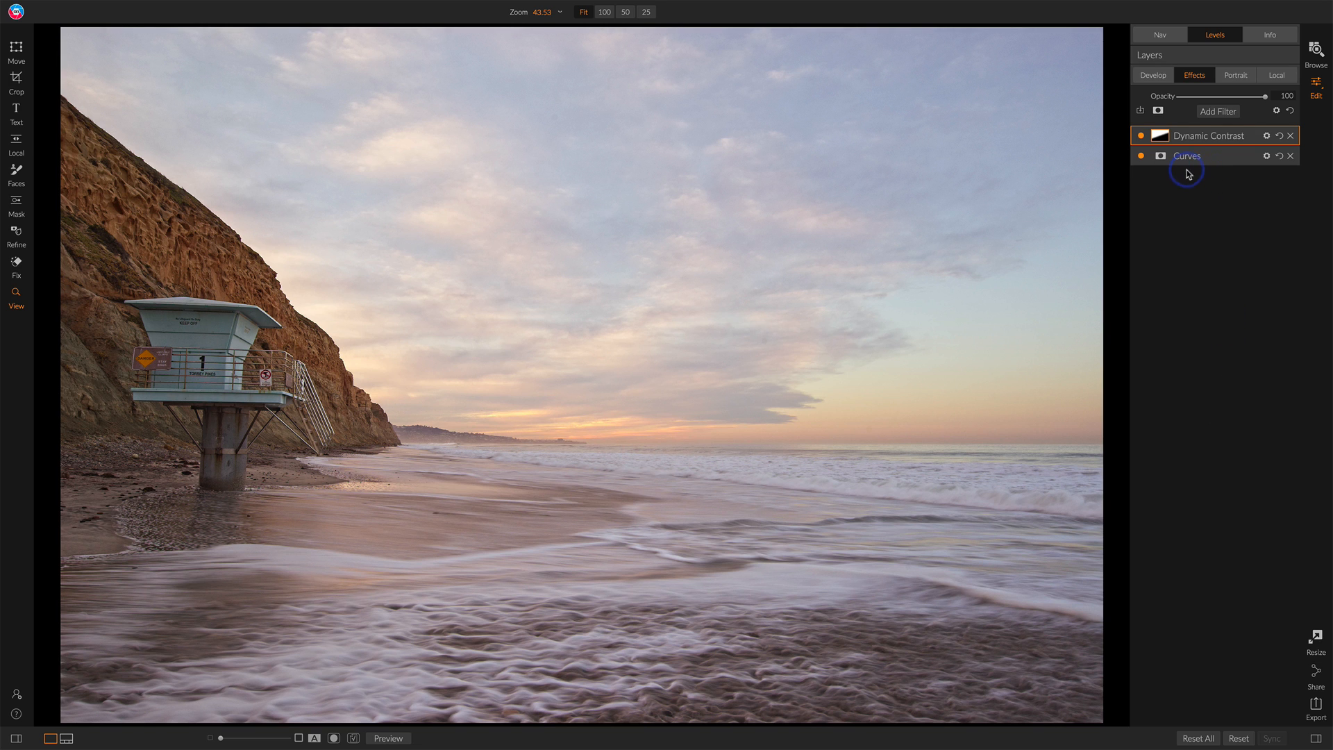
{"action": "left_click", "coordinate": [1140, 136]}
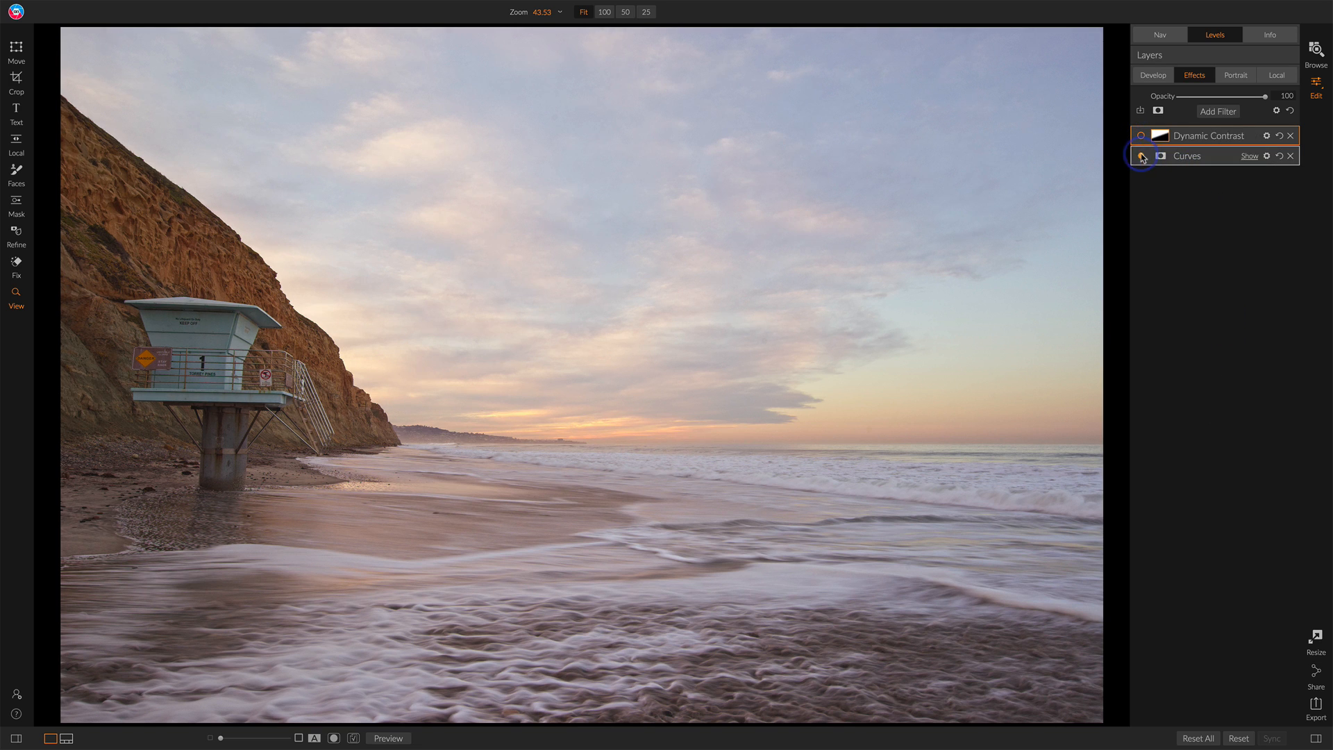
{"action": "left_click", "coordinate": [1141, 156]}
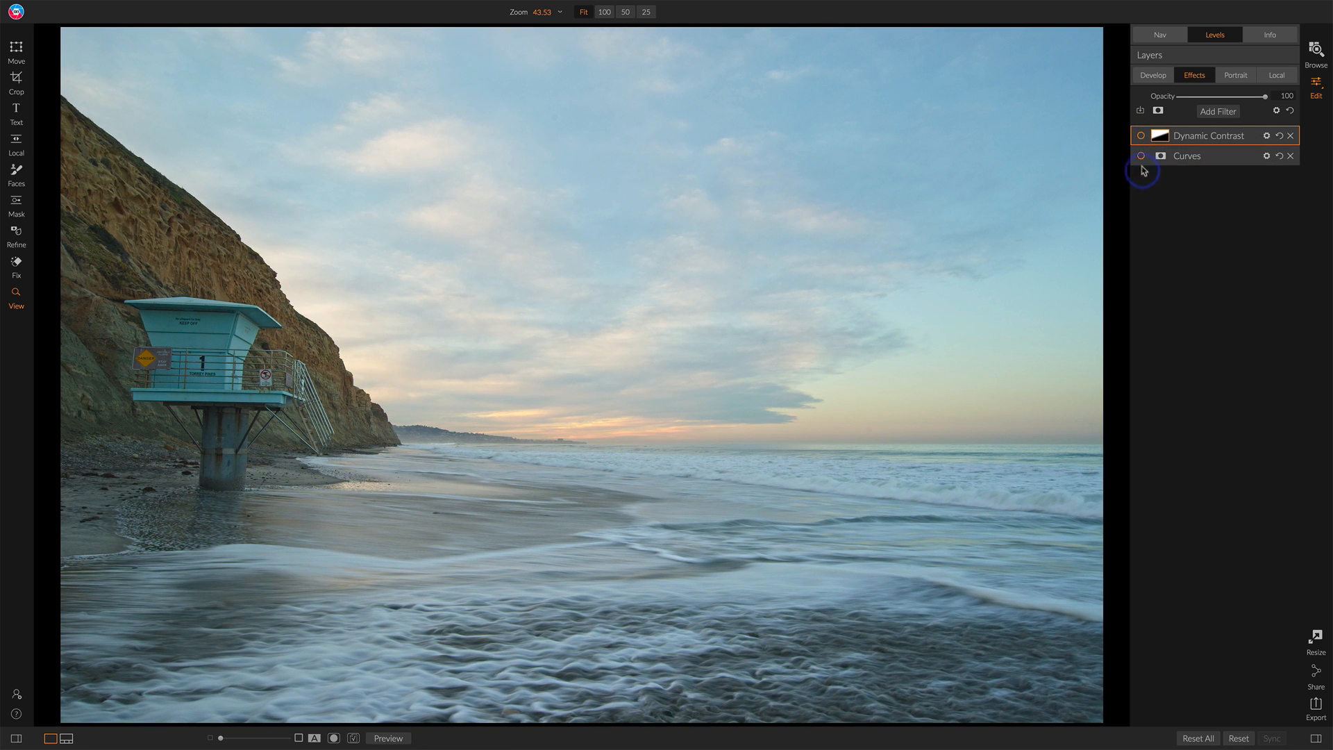
{"action": "left_click", "coordinate": [1140, 156]}
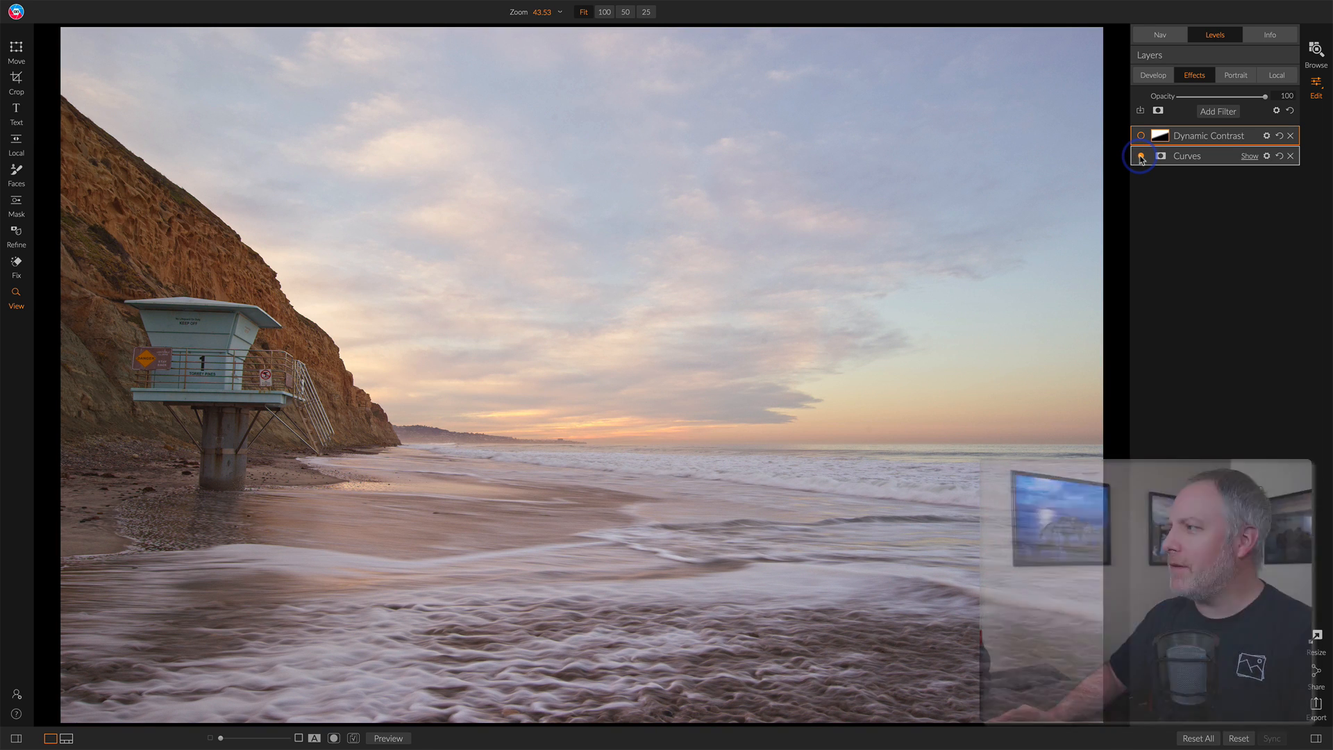
{"action": "left_click", "coordinate": [1139, 156]}
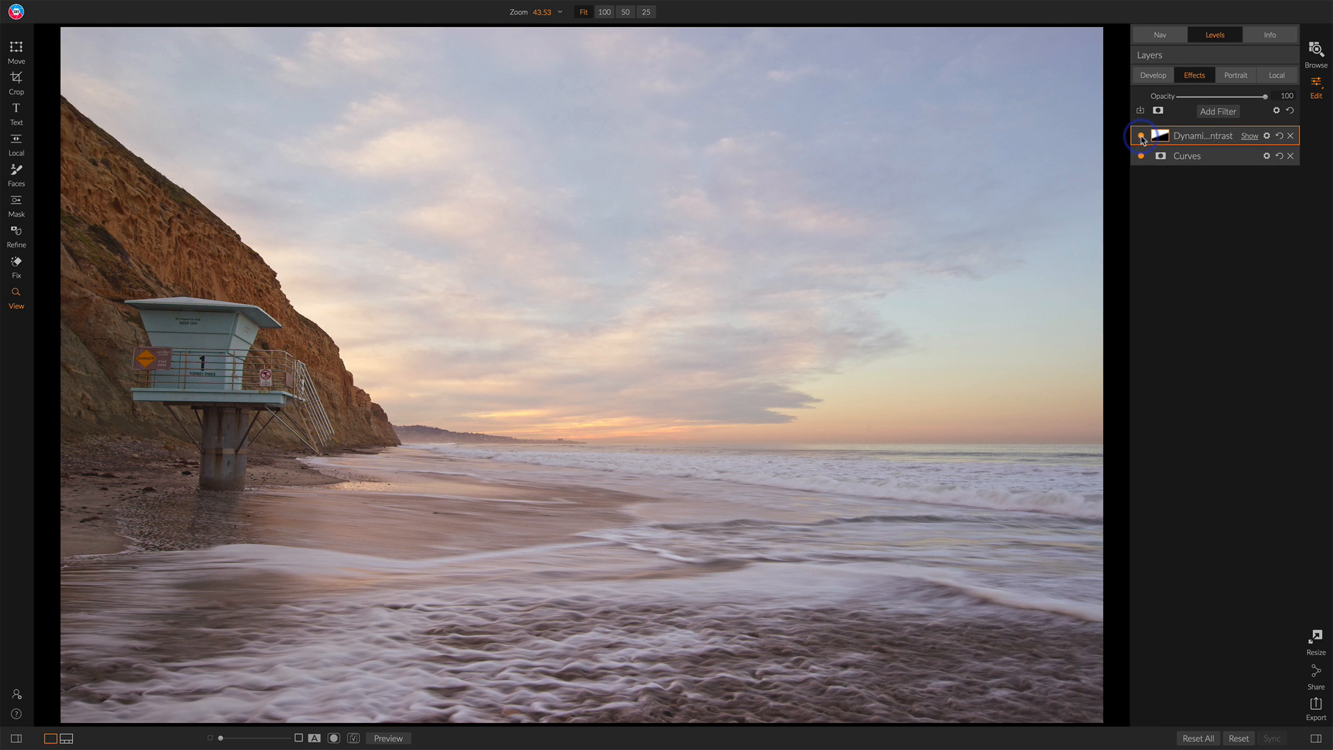
{"action": "left_click", "coordinate": [1139, 136]}
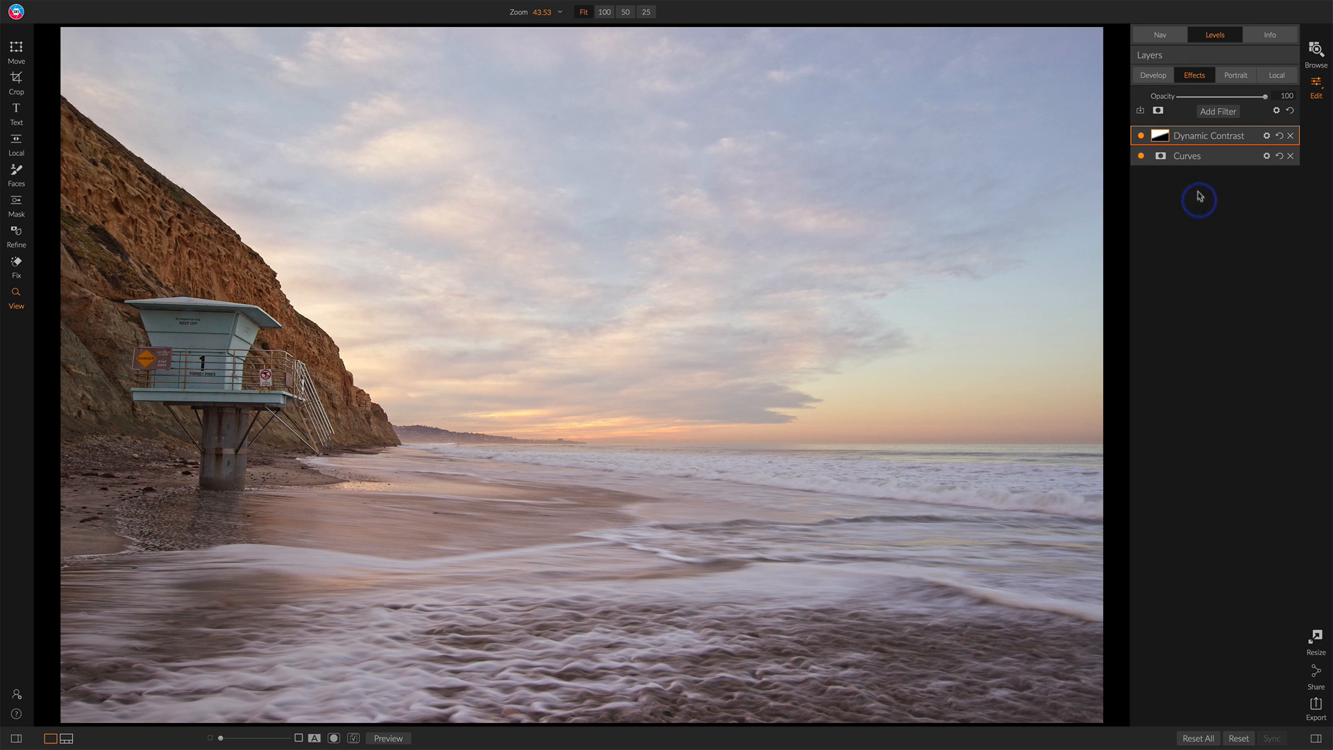
Rename Curves to 'Color Grading' and Dynamic Contrast to 'Cliff & Sky'
{"action": "double_click", "coordinate": [1186, 156]}
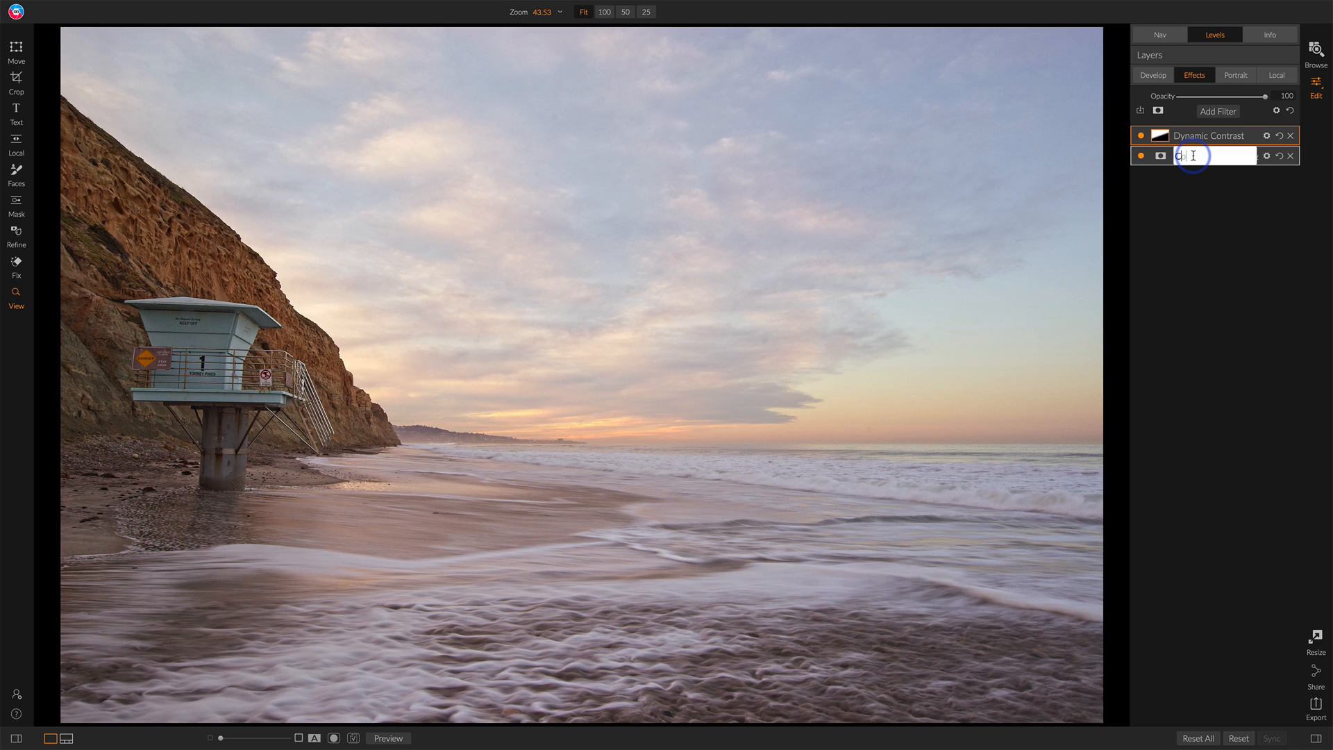
{"action": "type", "text": "Color Grading"}
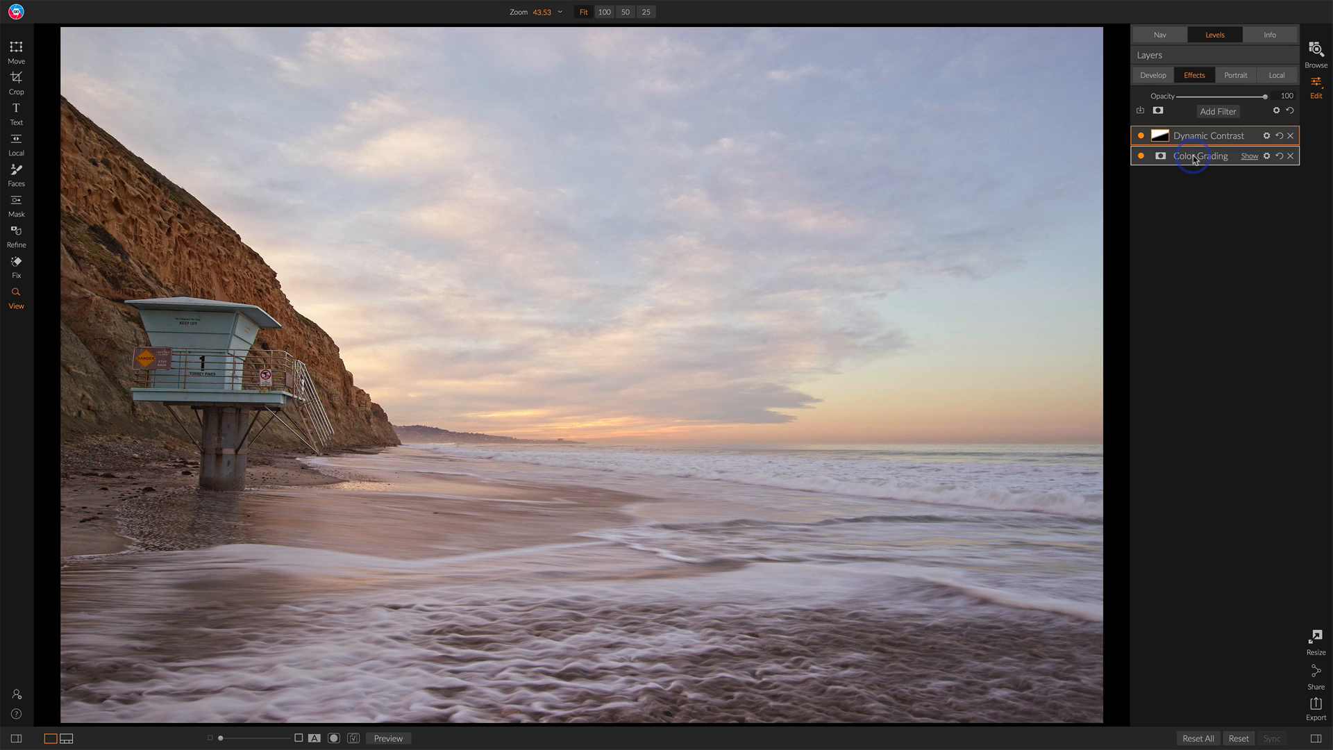
{"action": "double_click", "coordinate": [1208, 135]}
{"action": "type", "text": "Cliff & Sky"}
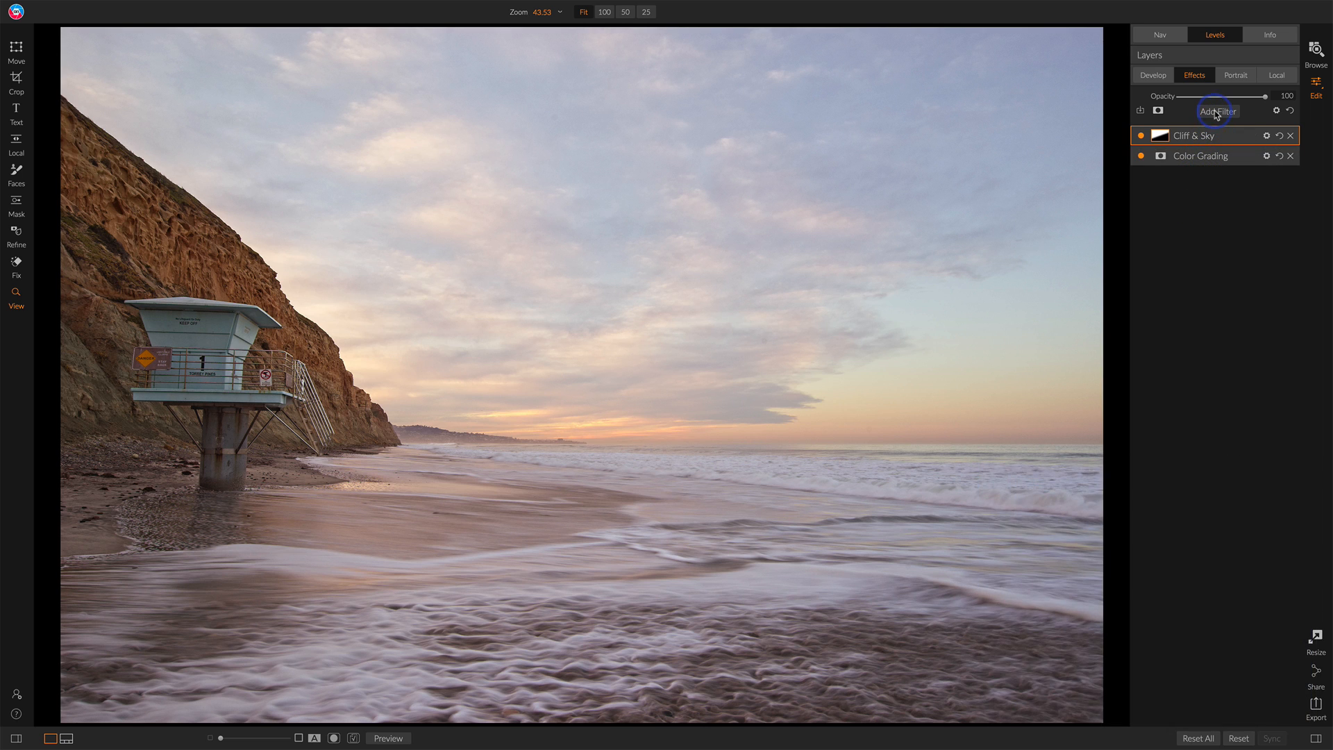
Add a Curves filter with an S-shaped contrast curve and rename it 'Global SCurve'
{"action": "left_click", "coordinate": [1217, 111]}
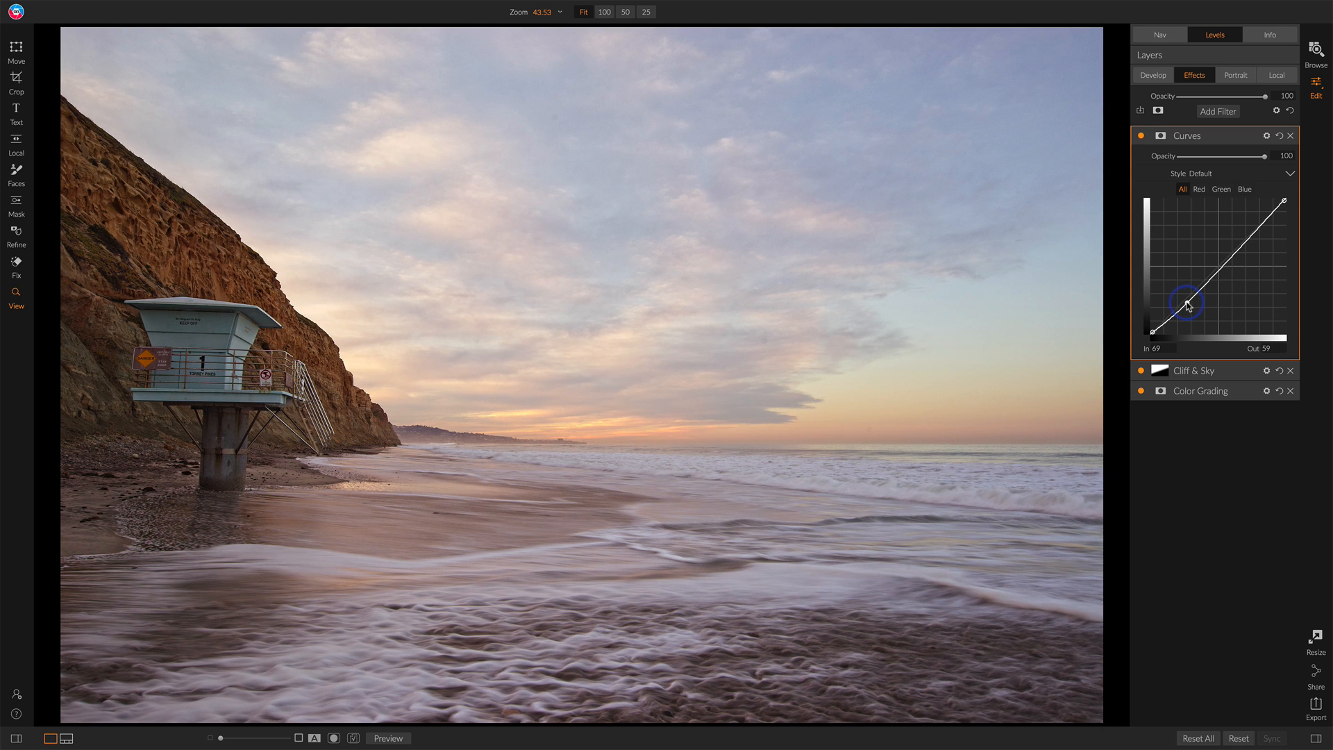
{"action": "left_click_drag", "start_coordinate": [1190, 304], "coordinate": [1243, 237]}
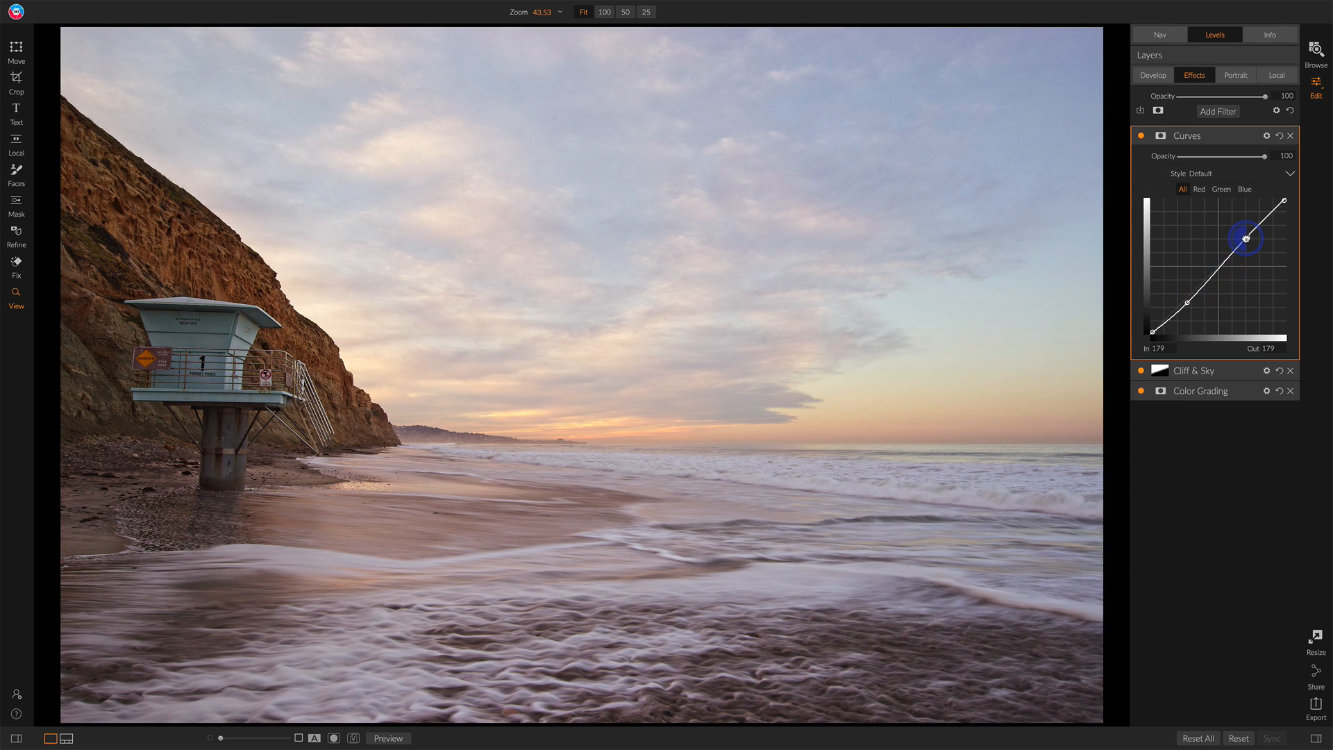
{"action": "double_click", "coordinate": [1186, 136]}
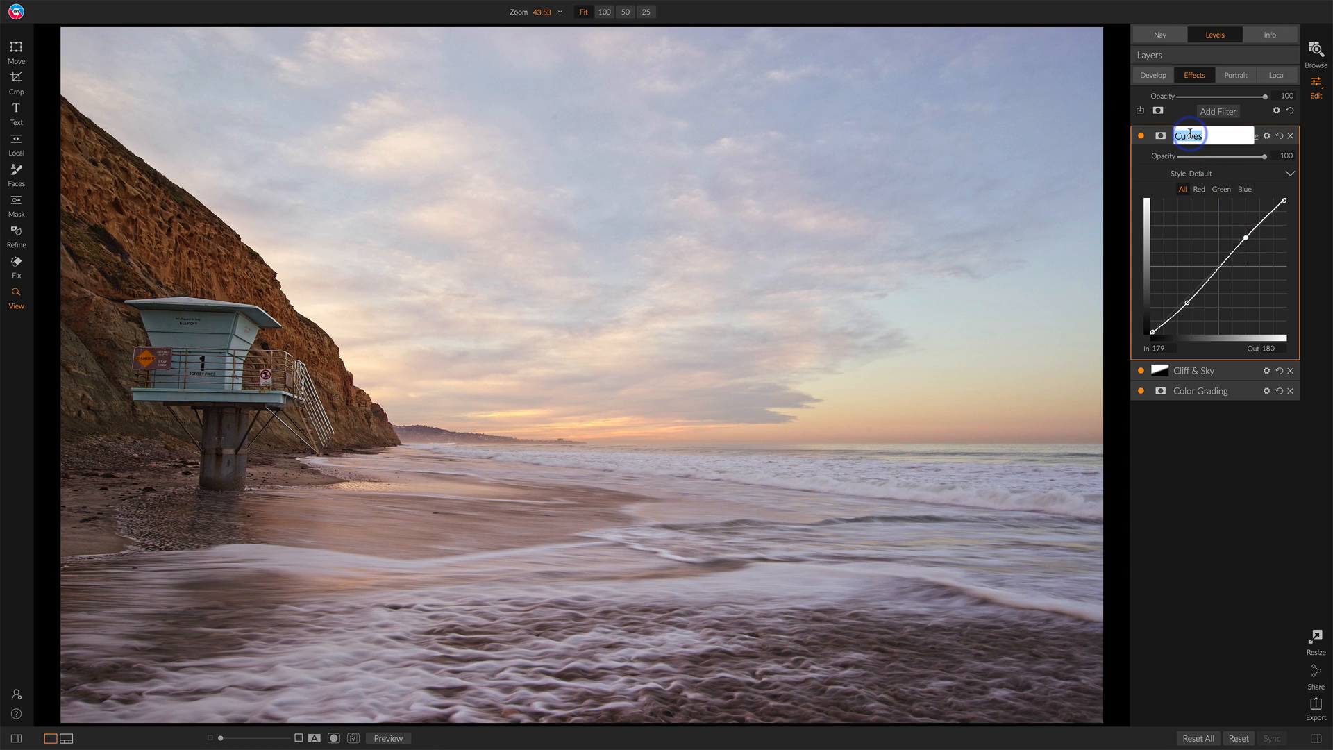
{"action": "type", "text": "Global S"}
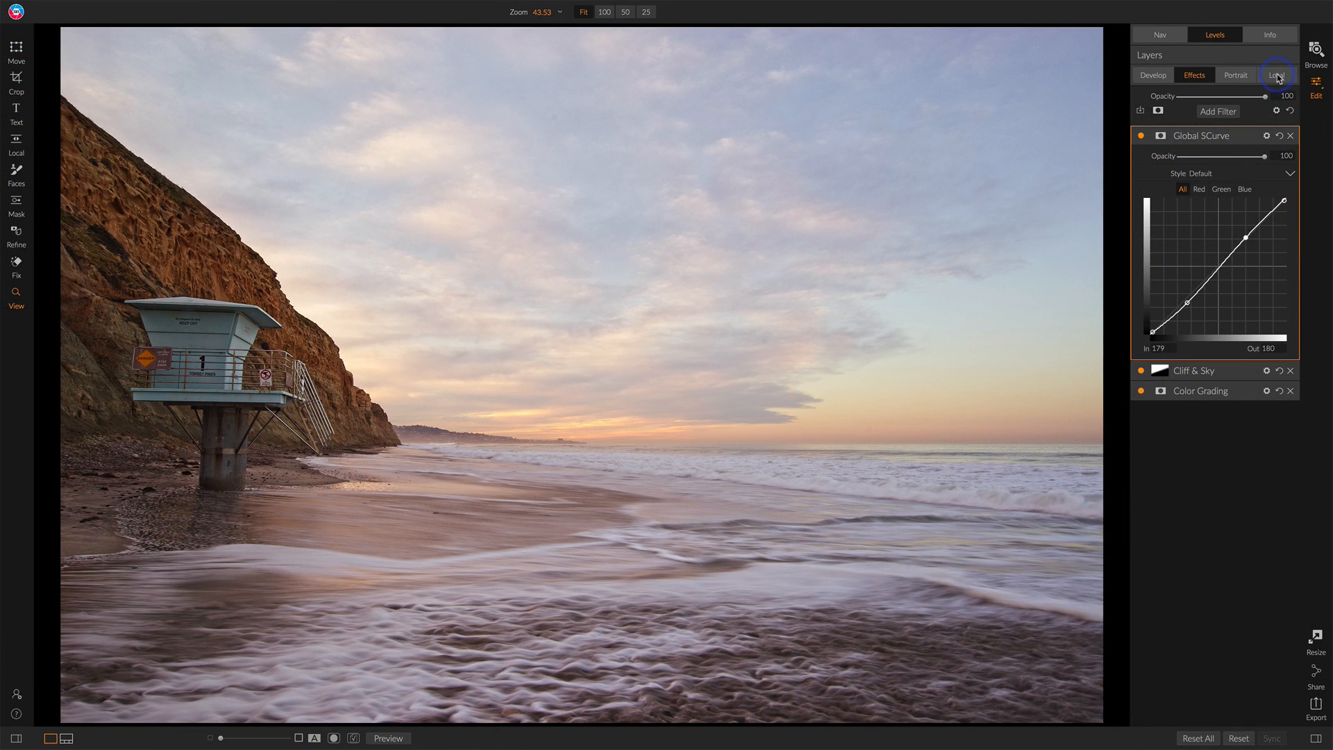
In the Local tab, rename the adjustment layer to 'Open Foreground'
{"action": "left_click", "coordinate": [1275, 75]}
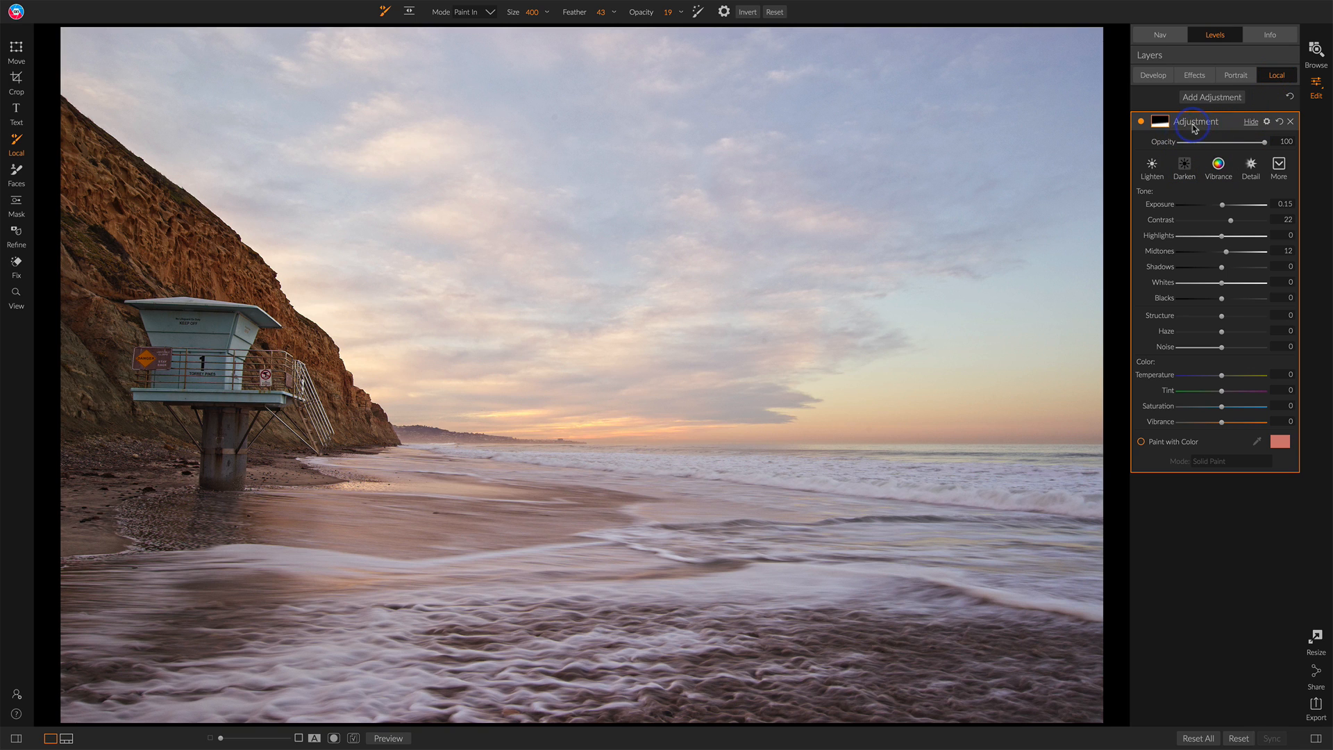
{"action": "double_click", "coordinate": [1197, 120]}
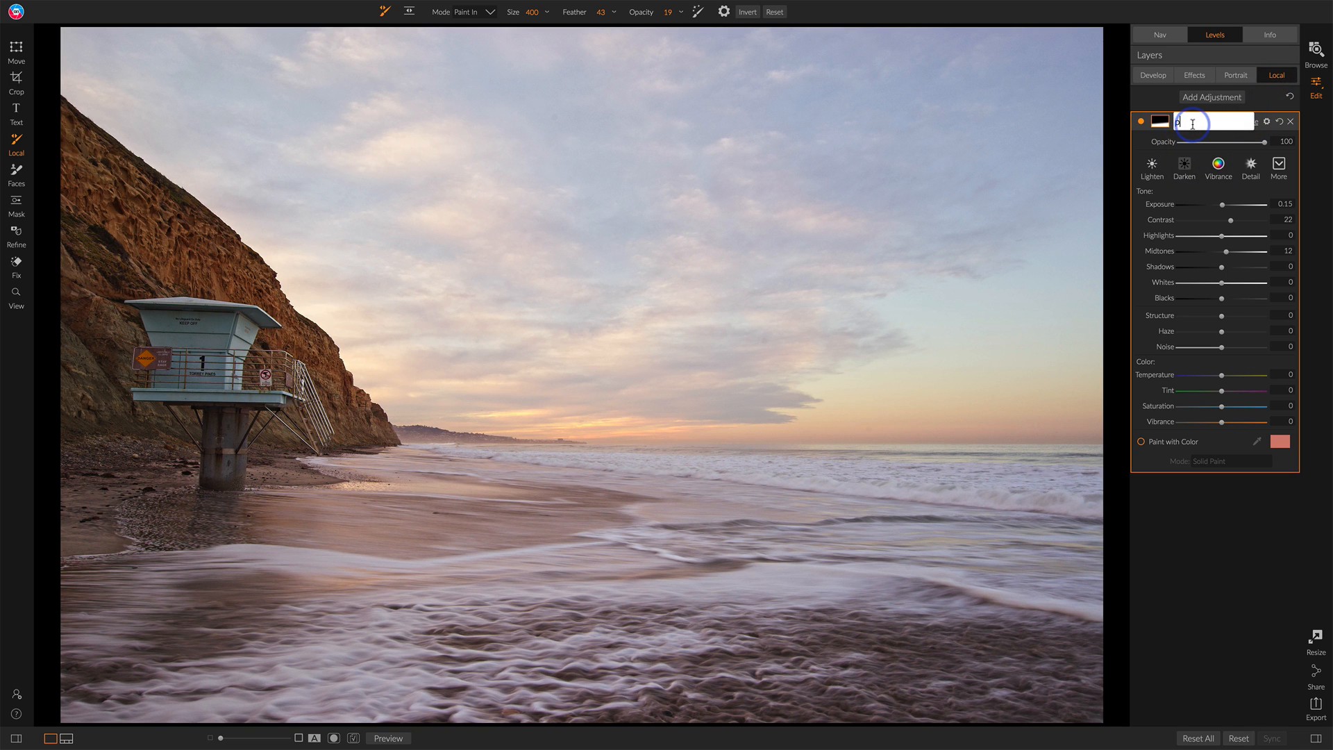
{"action": "type", "text": "Open Foreground"}
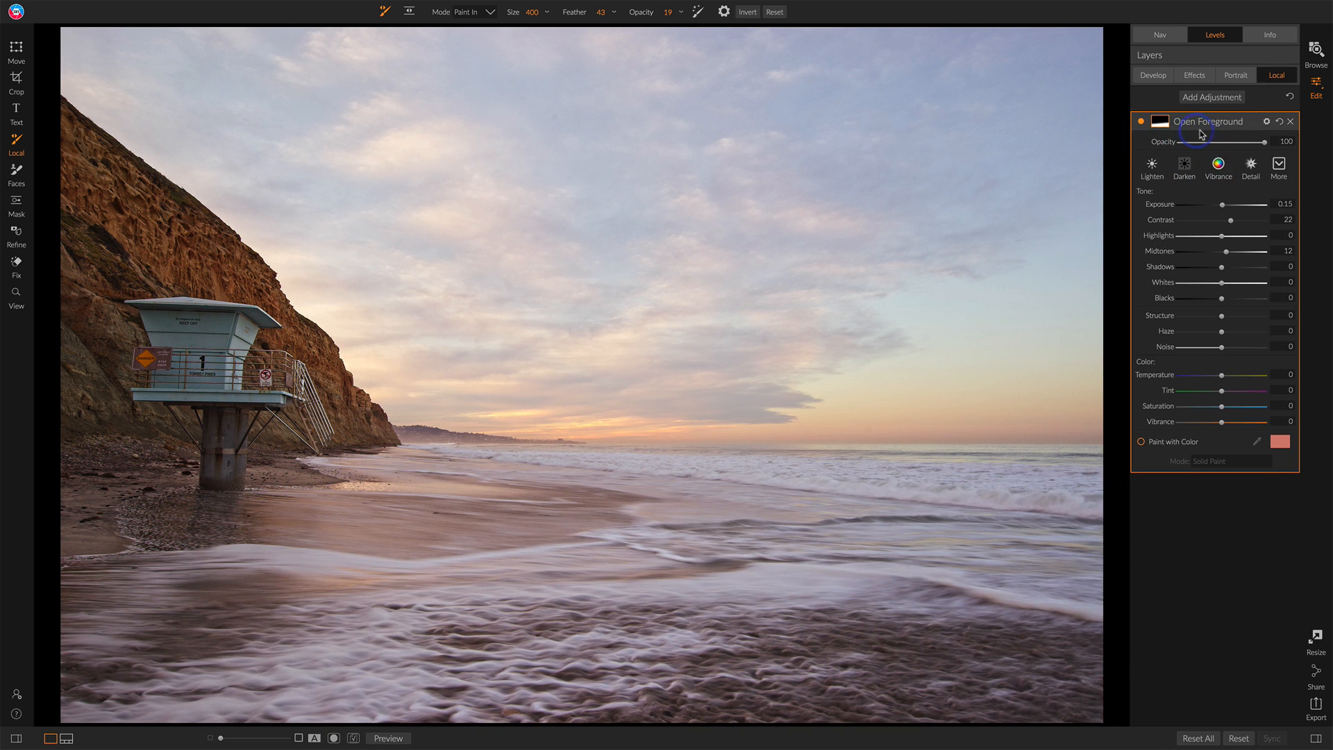
{"action": "mouse_move", "coordinate": [1150, 259]}
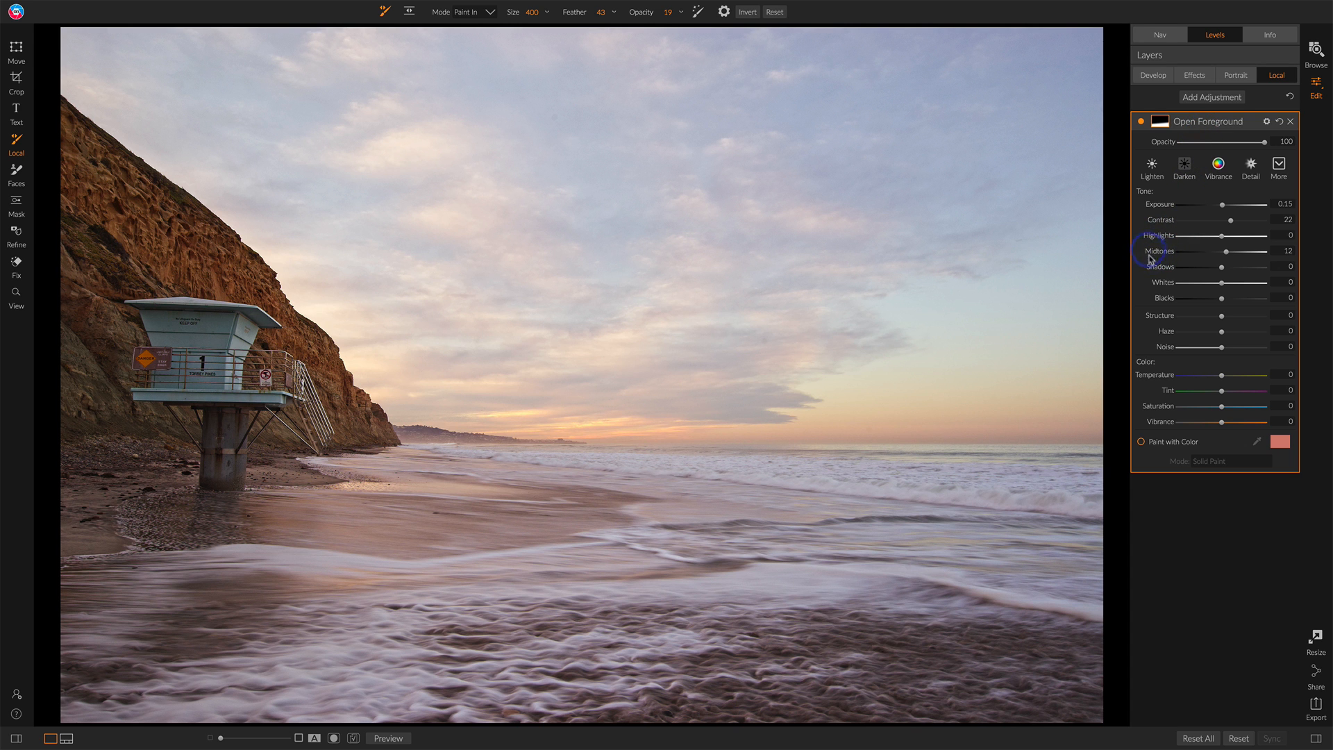
{"action": "mouse_move", "coordinate": [1155, 255]}
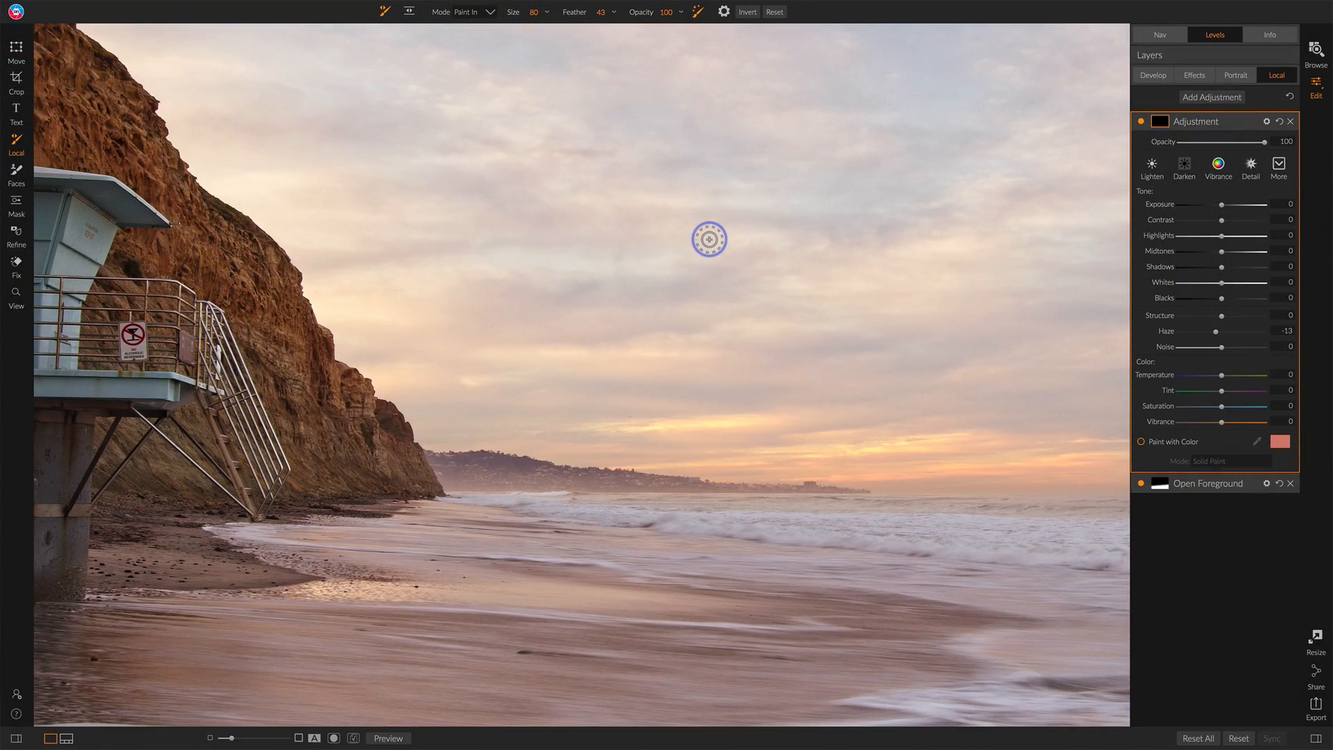
{"action": "mouse_move", "coordinate": [695, 19]}
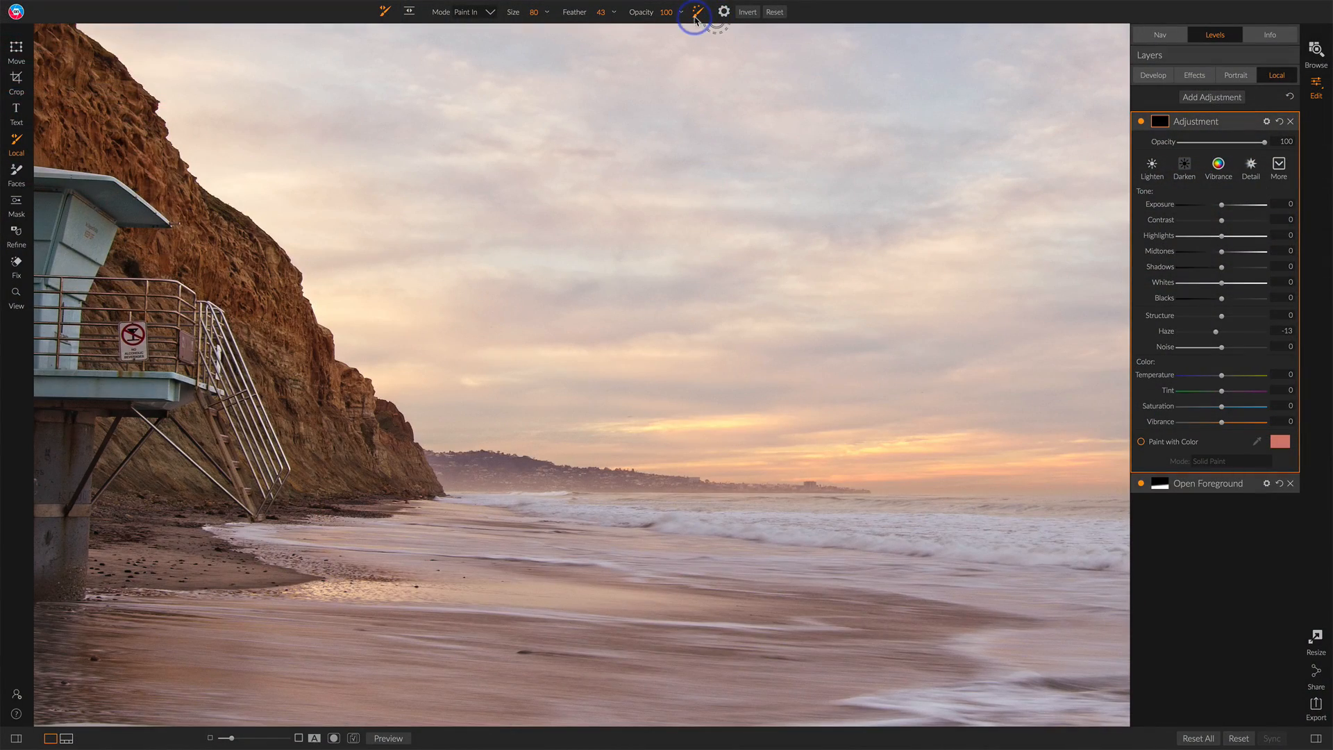
In the Perfect Brush settings, set the Color Threshold to 4
{"action": "left_click", "coordinate": [723, 11]}
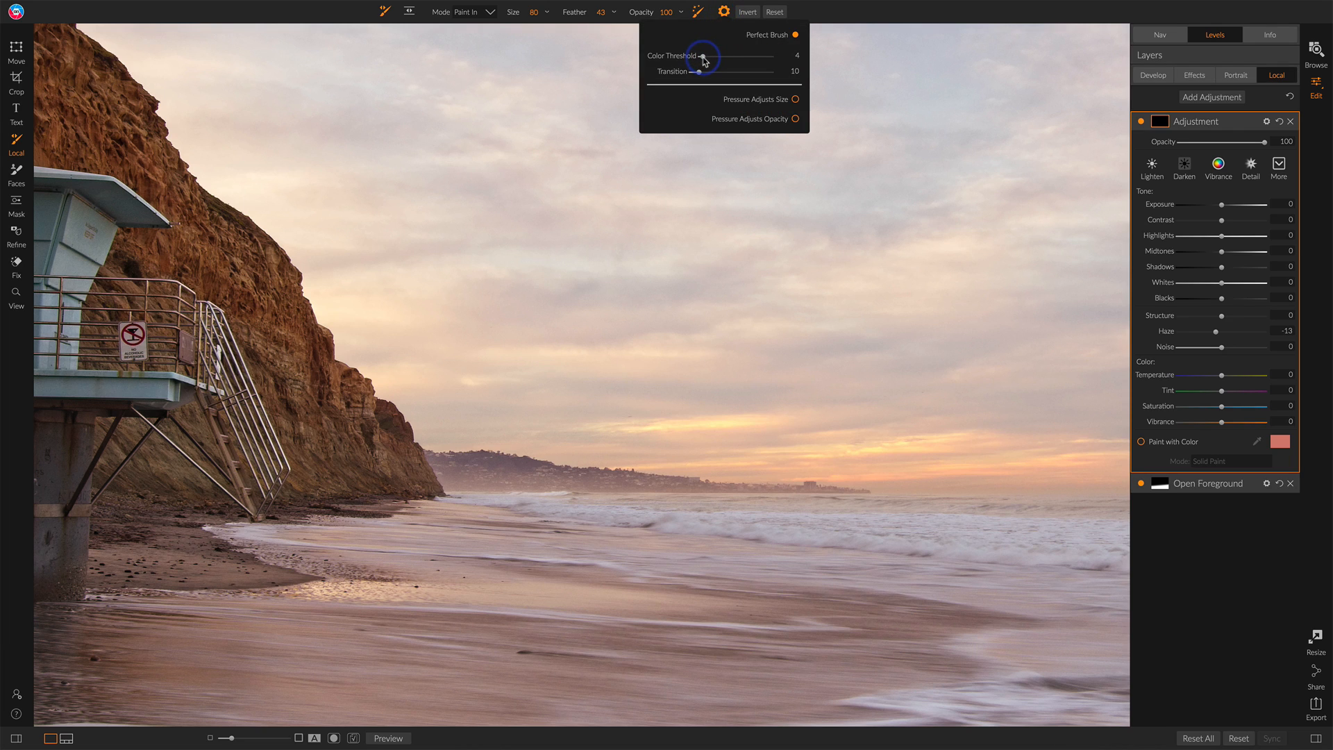
{"action": "mouse_move", "coordinate": [704, 57]}
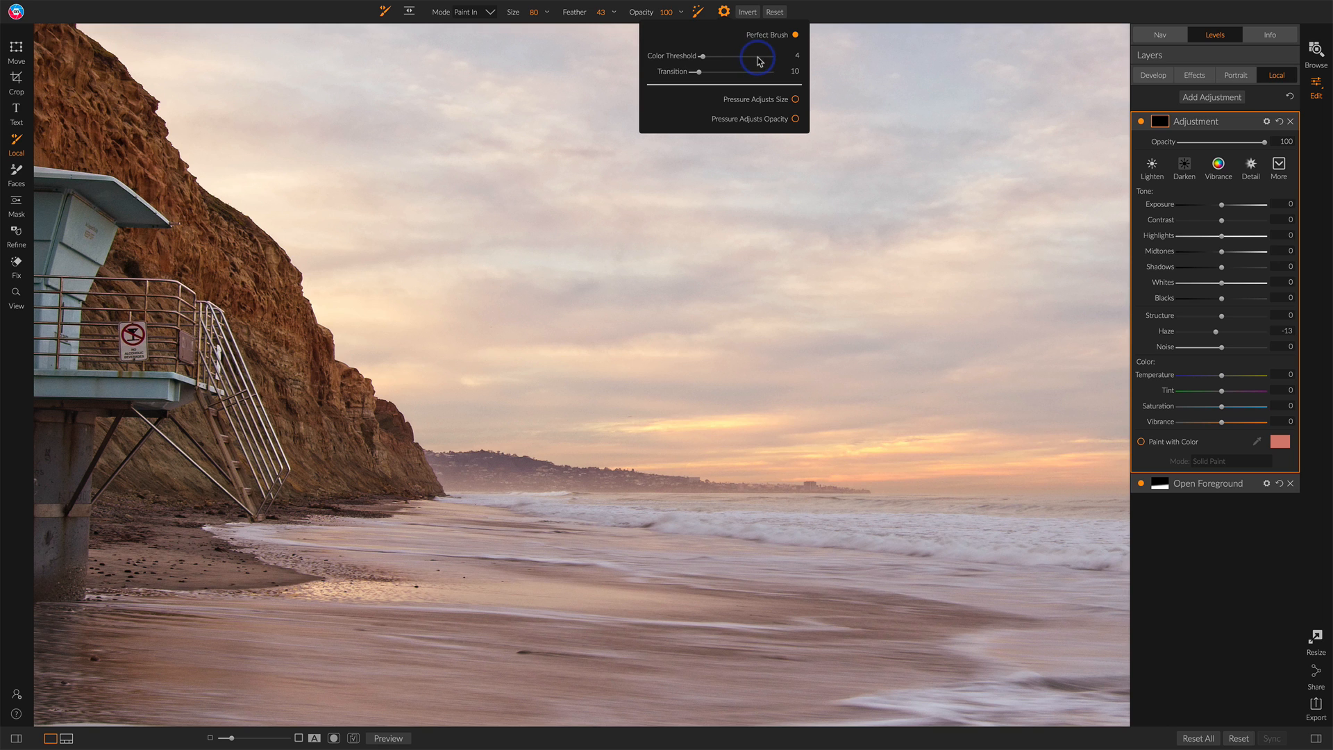
{"action": "left_click_drag", "start_coordinate": [704, 55], "coordinate": [756, 55]}
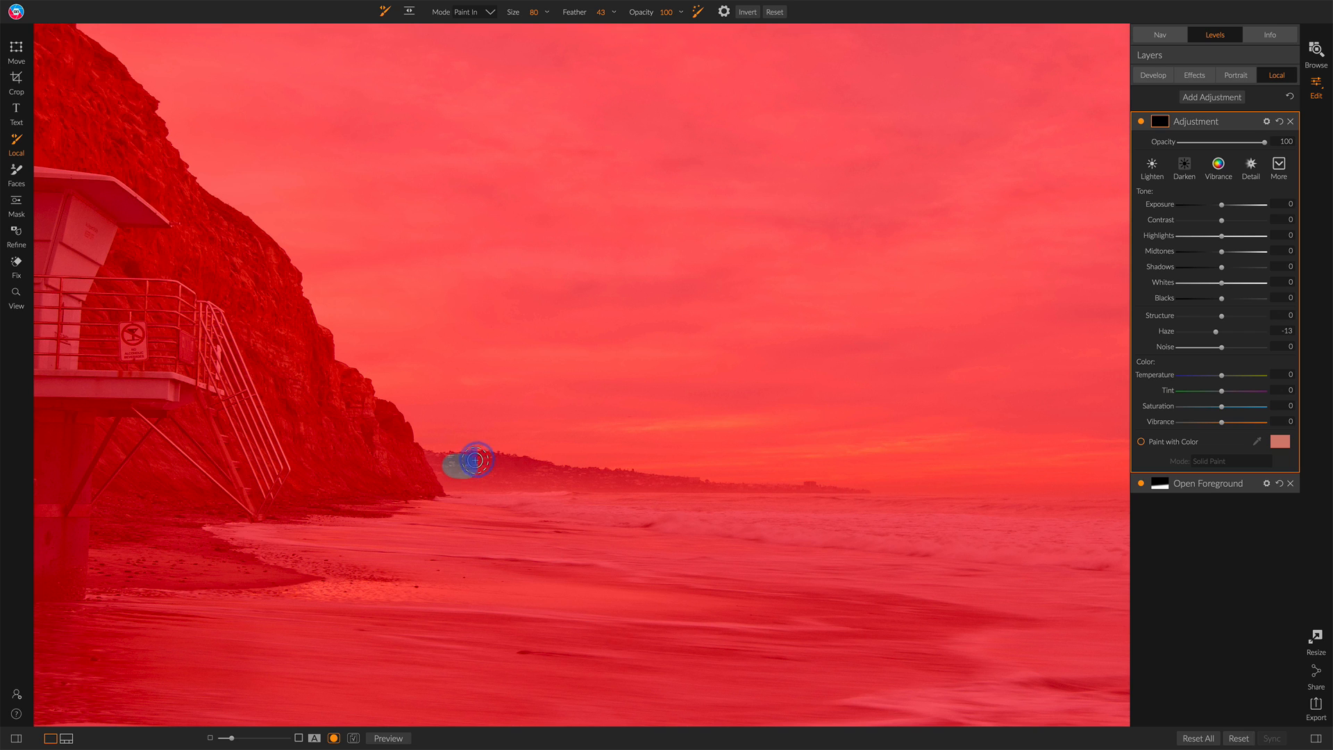
Brush the de-haze mask along the distant headland beyond the cliff
{"action": "left_click_drag", "start_coordinate": [472, 463], "coordinate": [527, 470]}
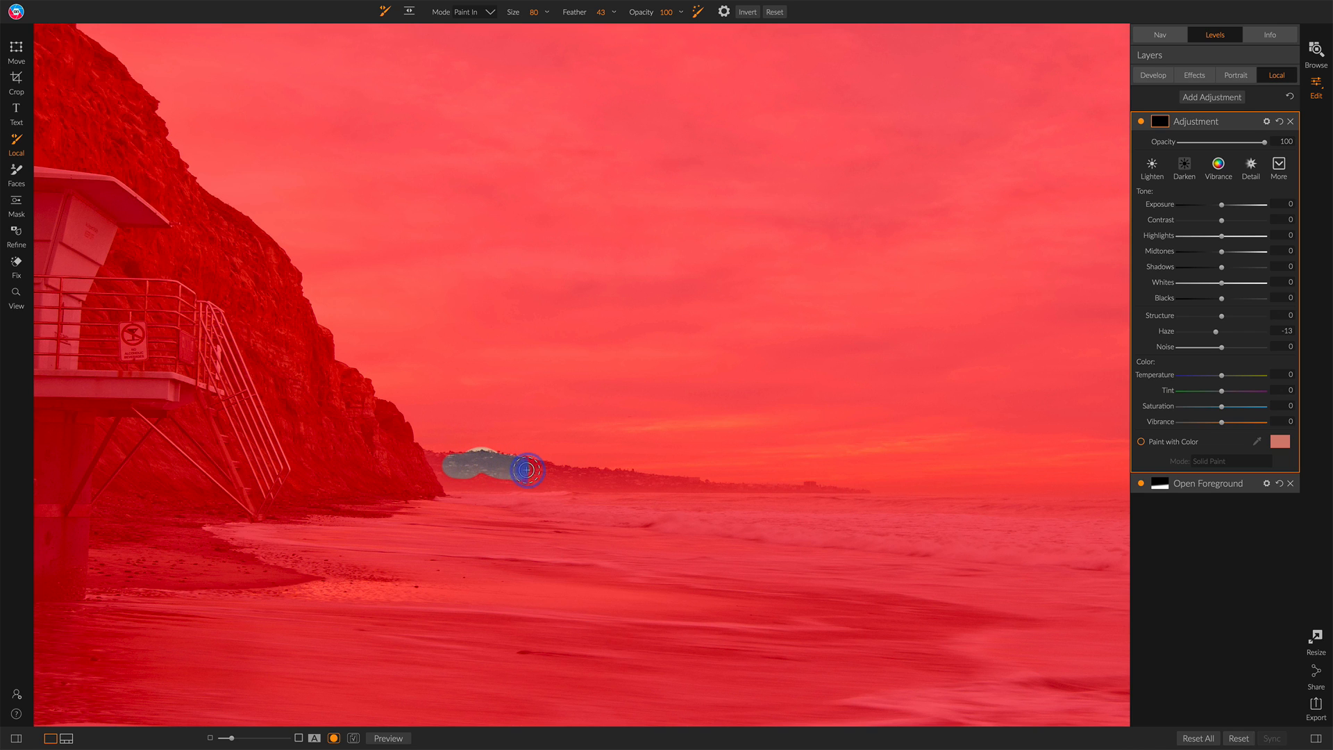
{"action": "left_click_drag", "start_coordinate": [527, 470], "coordinate": [487, 467]}
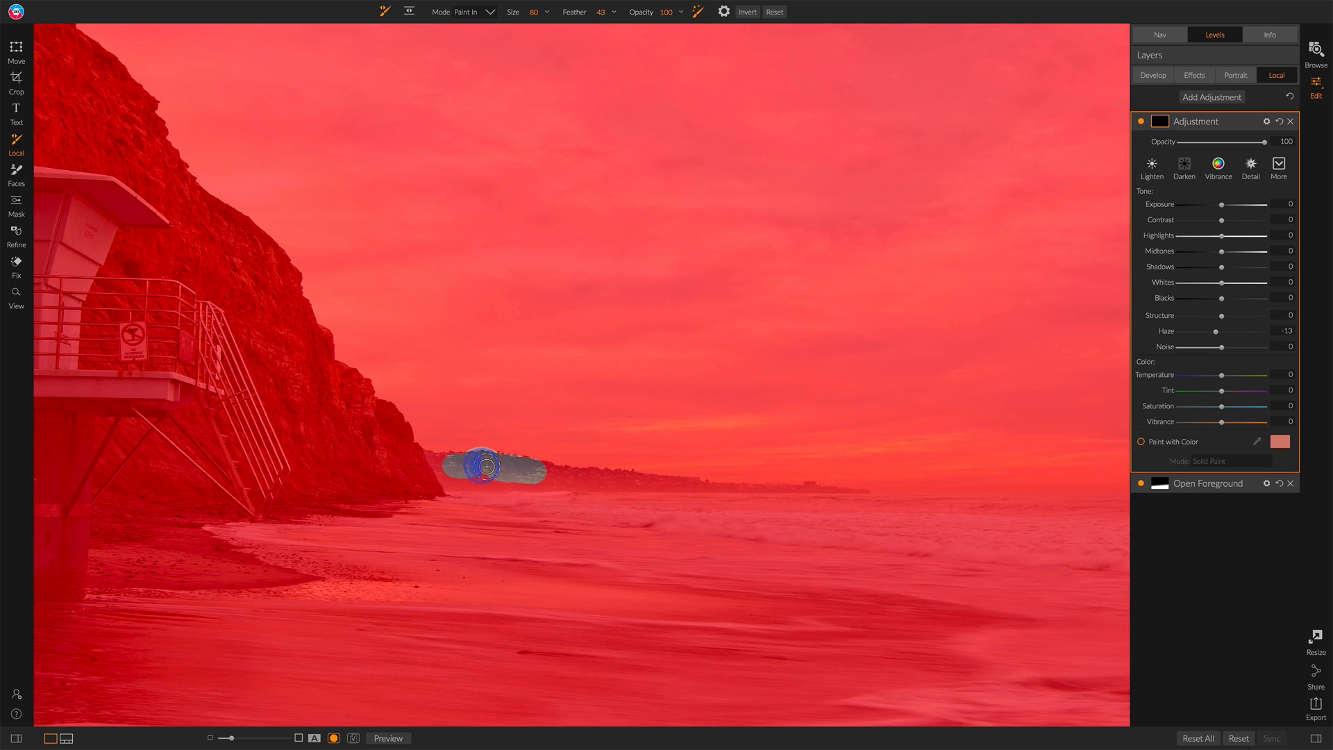
{"action": "left_click_drag", "start_coordinate": [481, 466], "coordinate": [533, 471]}
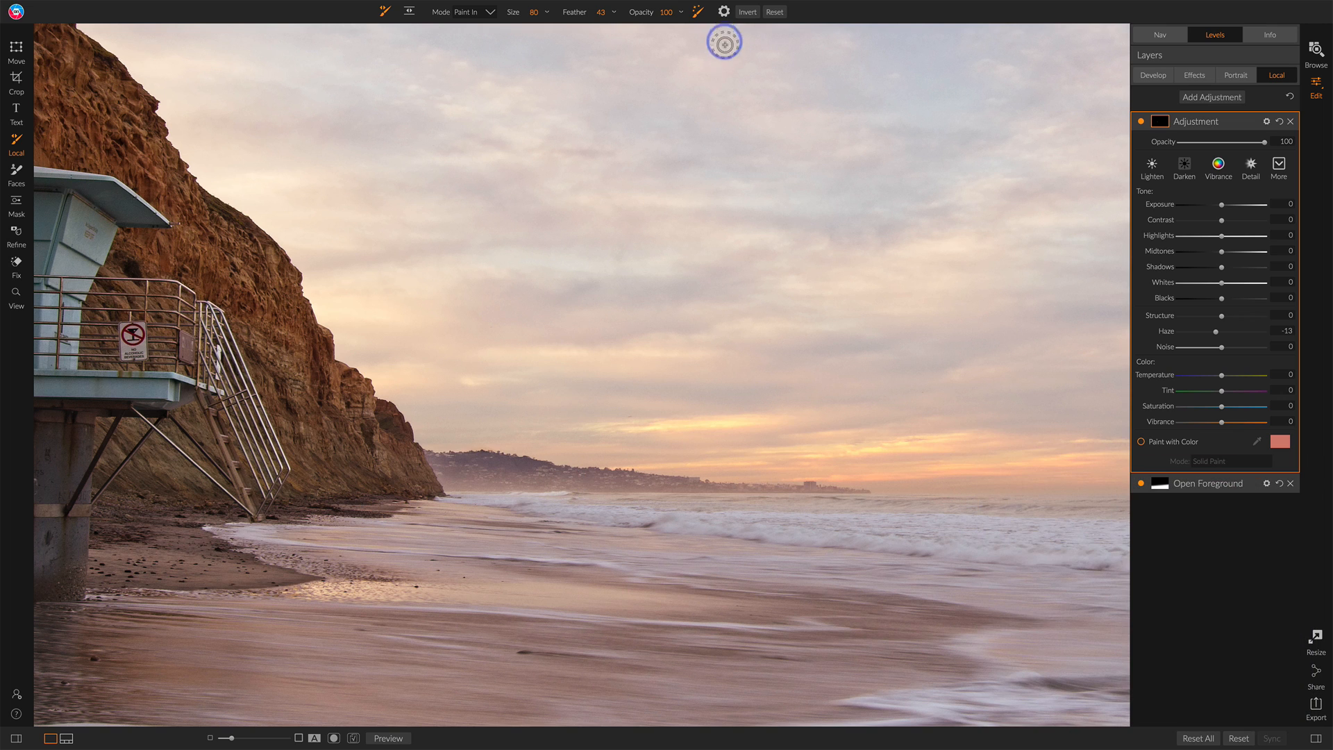
Lower the Perfect Brush Color Threshold to 5
{"action": "left_click", "coordinate": [723, 12]}
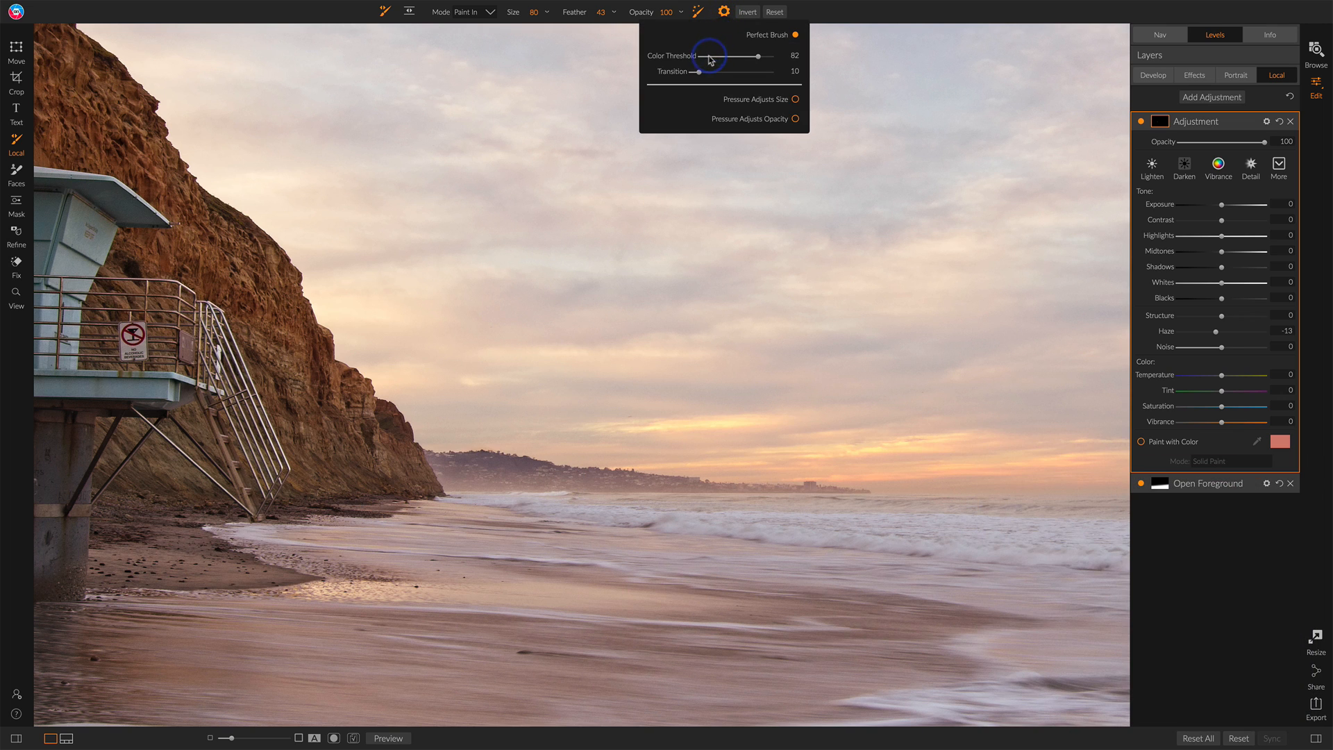
{"action": "left_click_drag", "start_coordinate": [757, 57], "coordinate": [704, 56]}
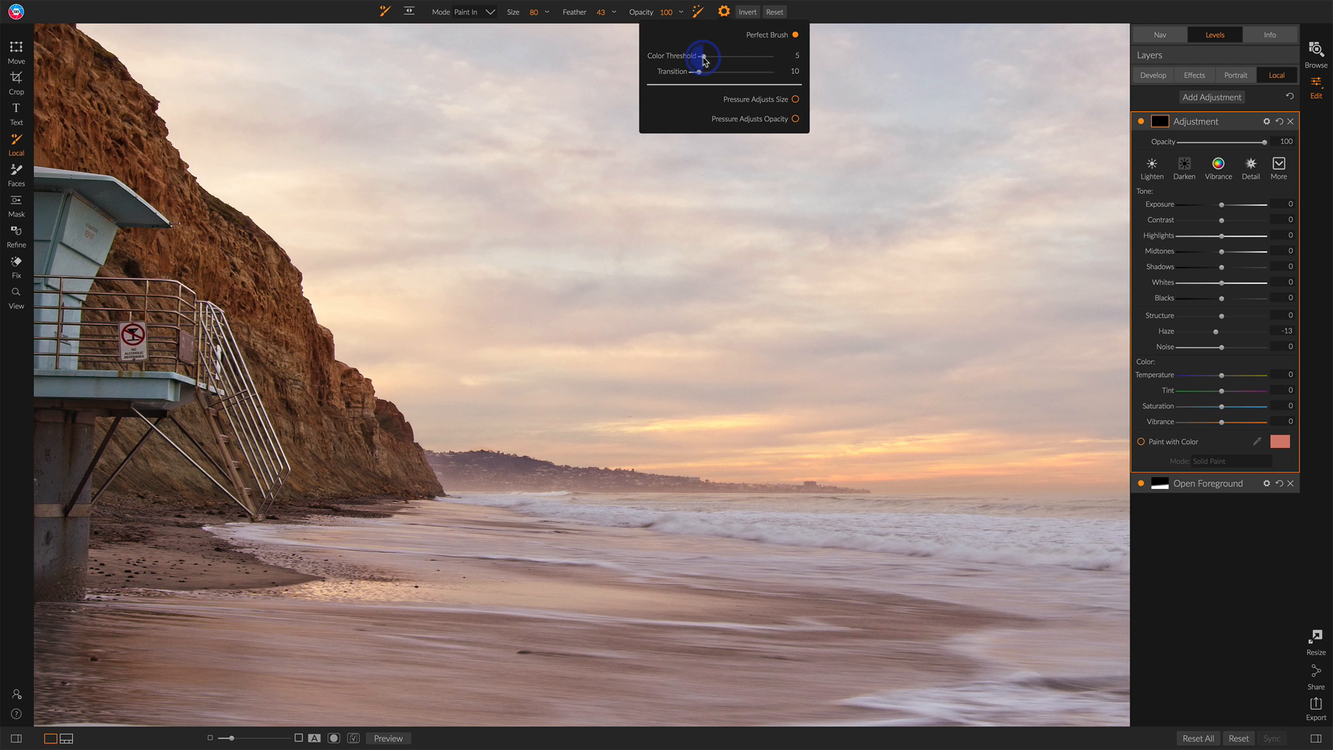
{"action": "left_click_drag", "start_coordinate": [702, 56], "coordinate": [700, 57]}
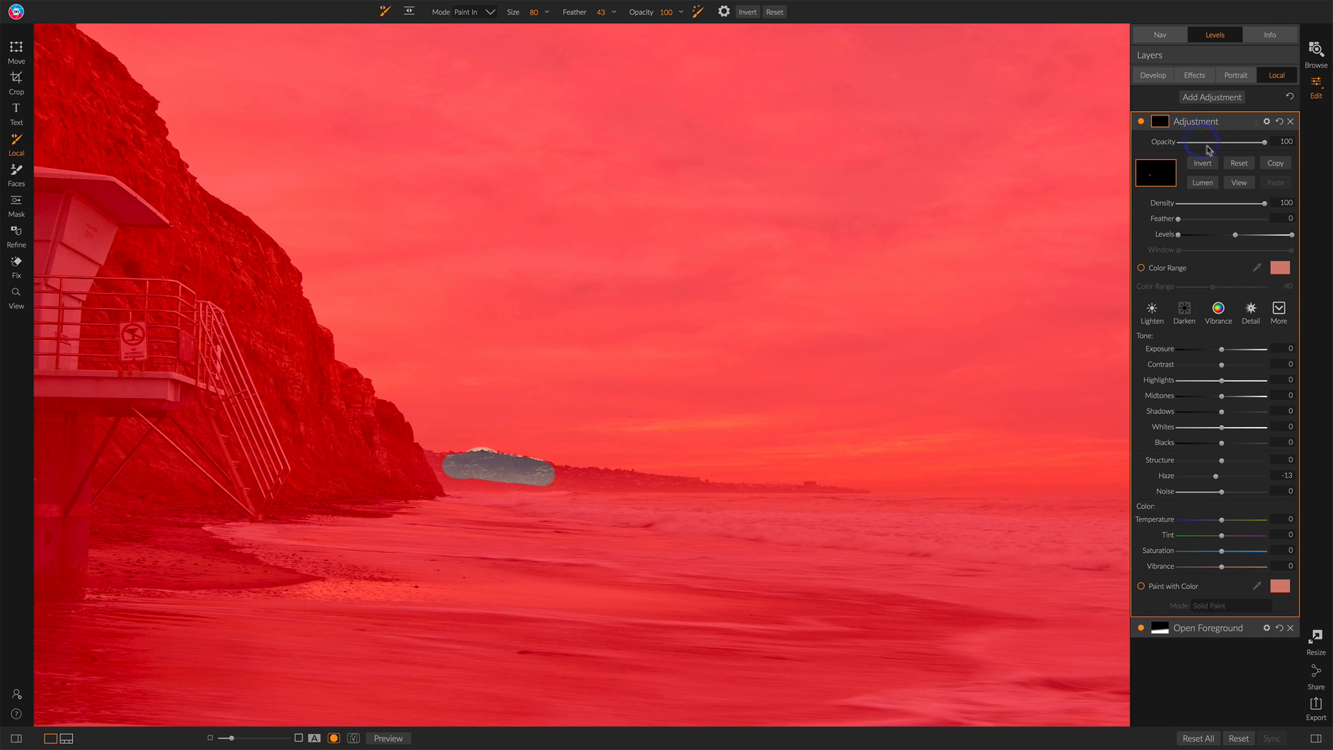
Reset the de-haze mask and repaint it over the distant headland
{"action": "left_click", "coordinate": [500, 463]}
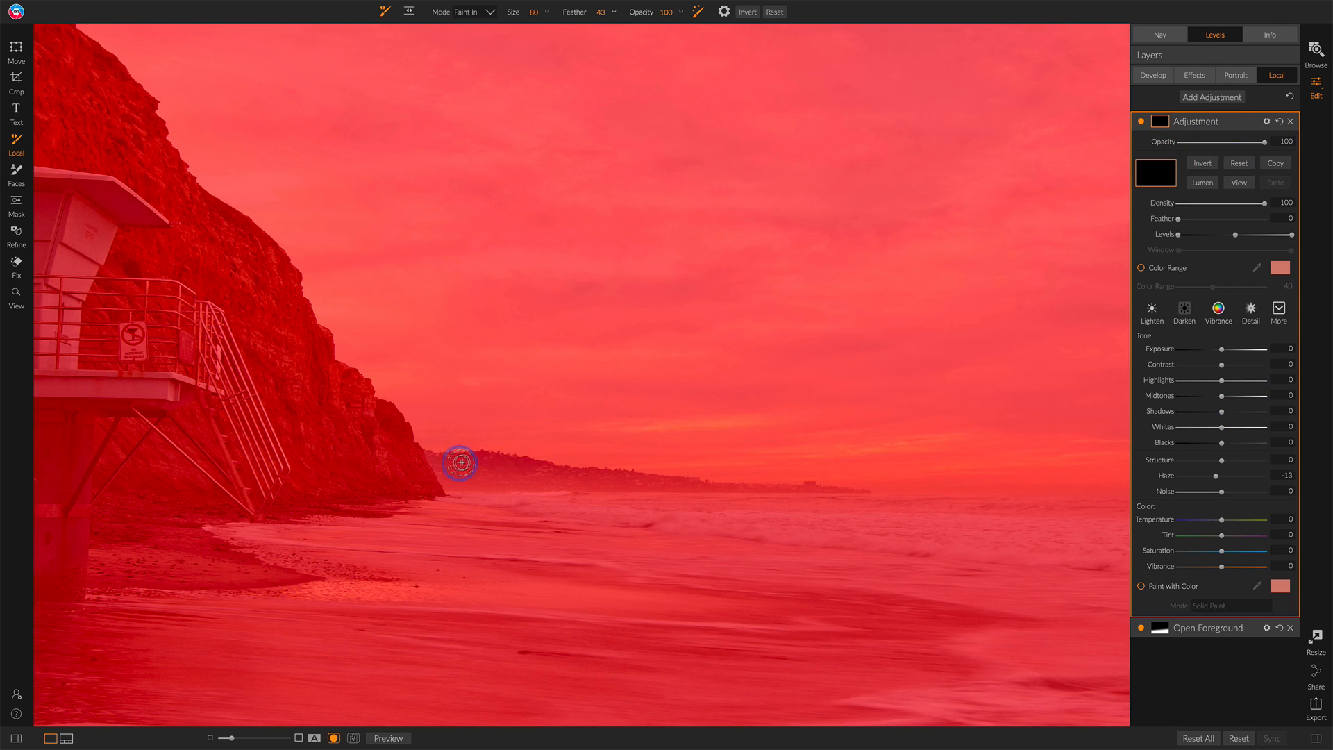
{"action": "left_click_drag", "start_coordinate": [461, 463], "coordinate": [507, 470]}
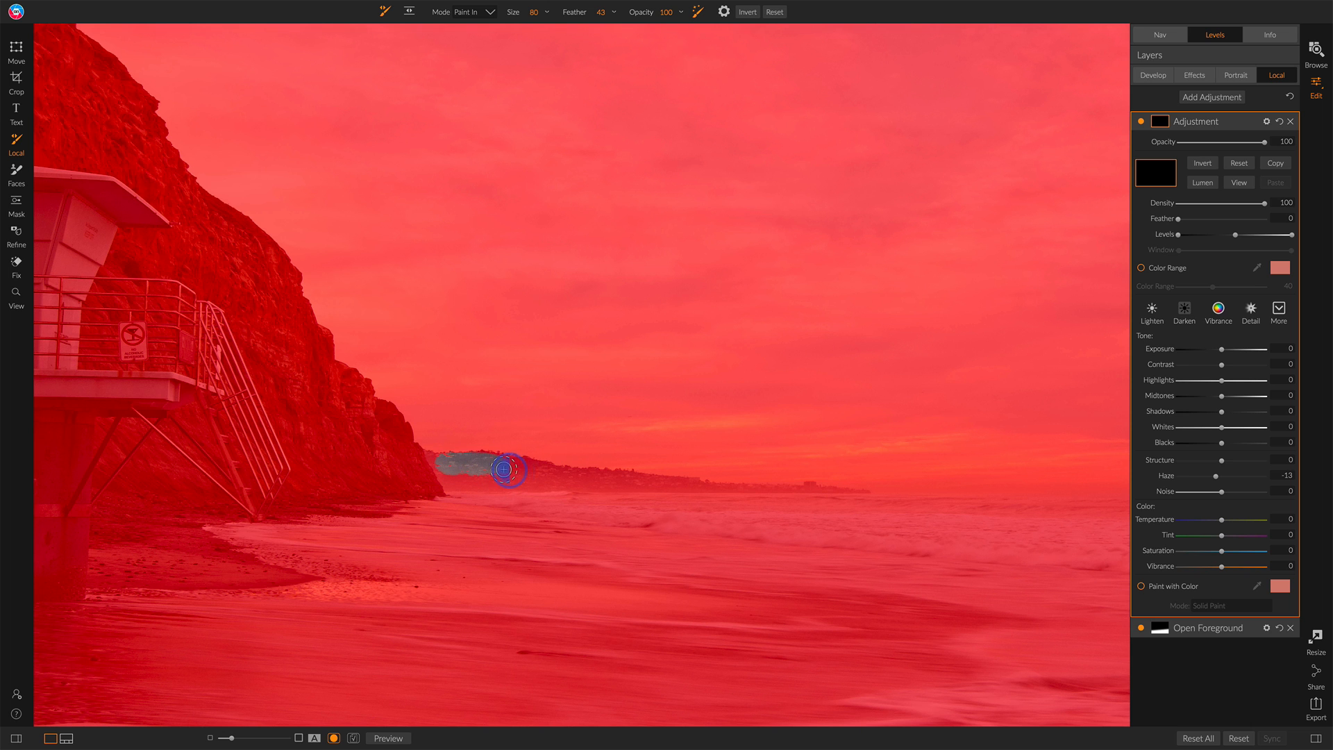
{"action": "left_click_drag", "start_coordinate": [508, 468], "coordinate": [491, 466]}
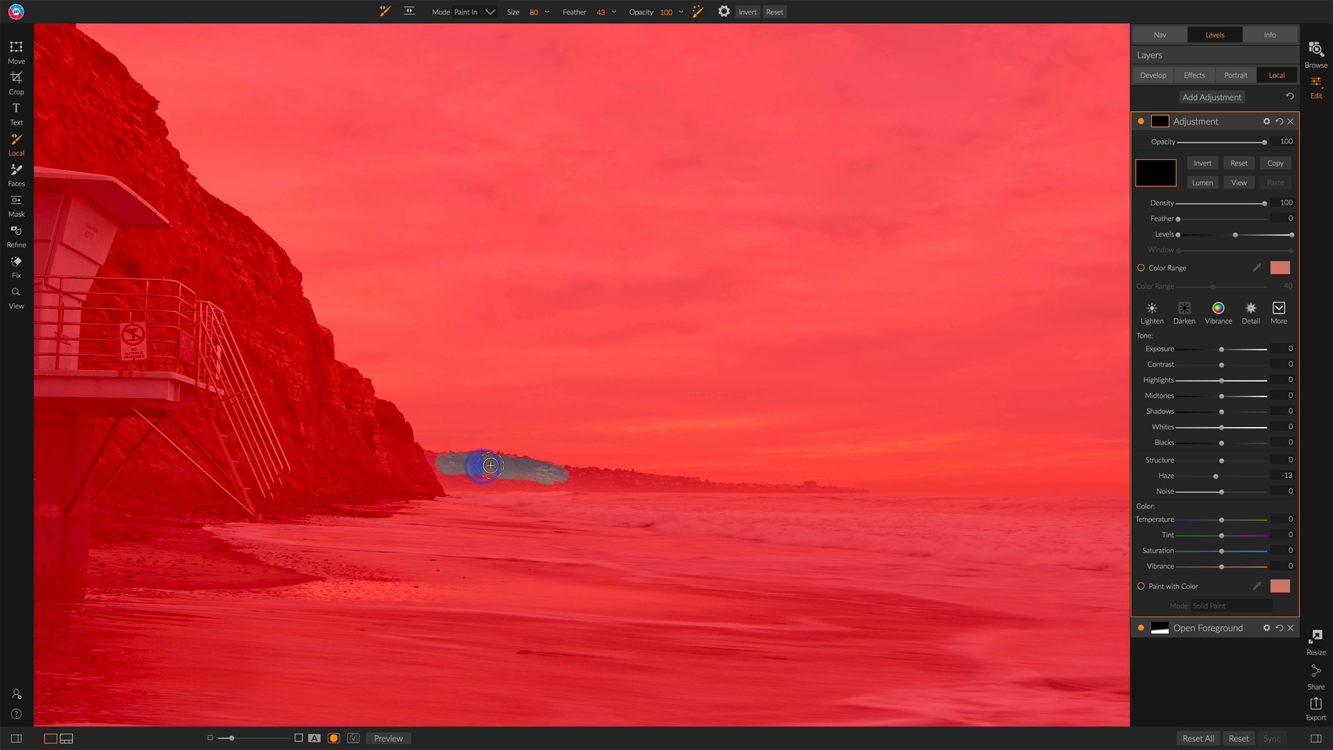